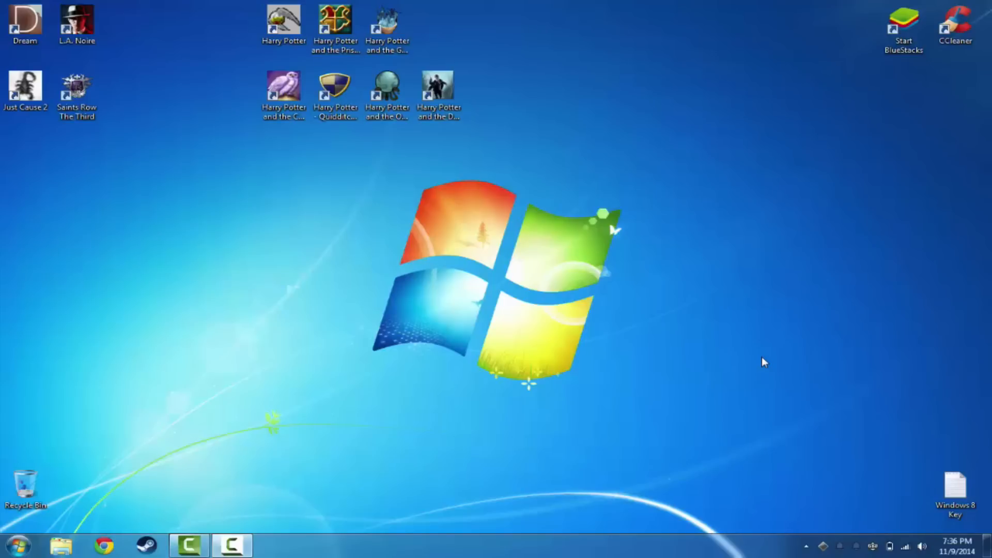
mouse_move(539, 347)
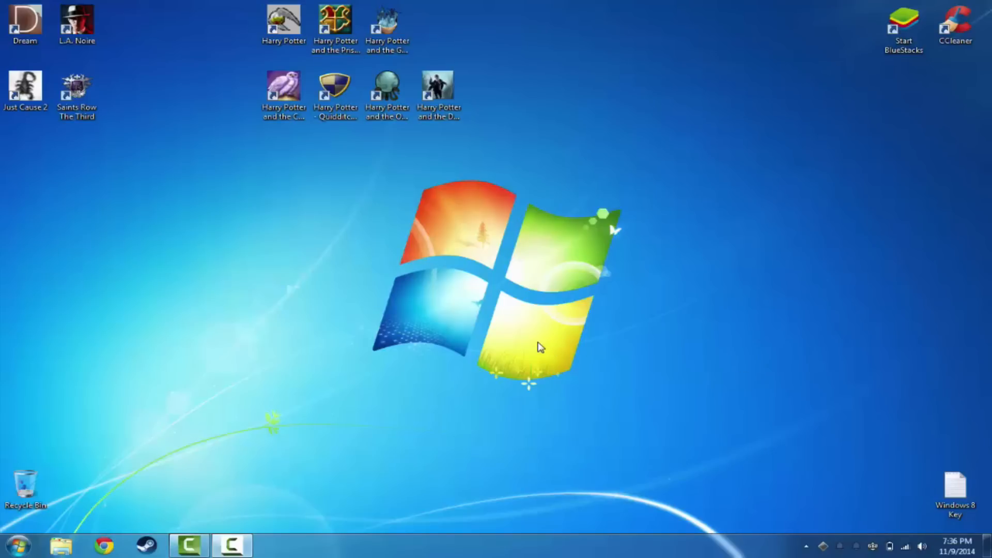
mouse_move(468, 373)
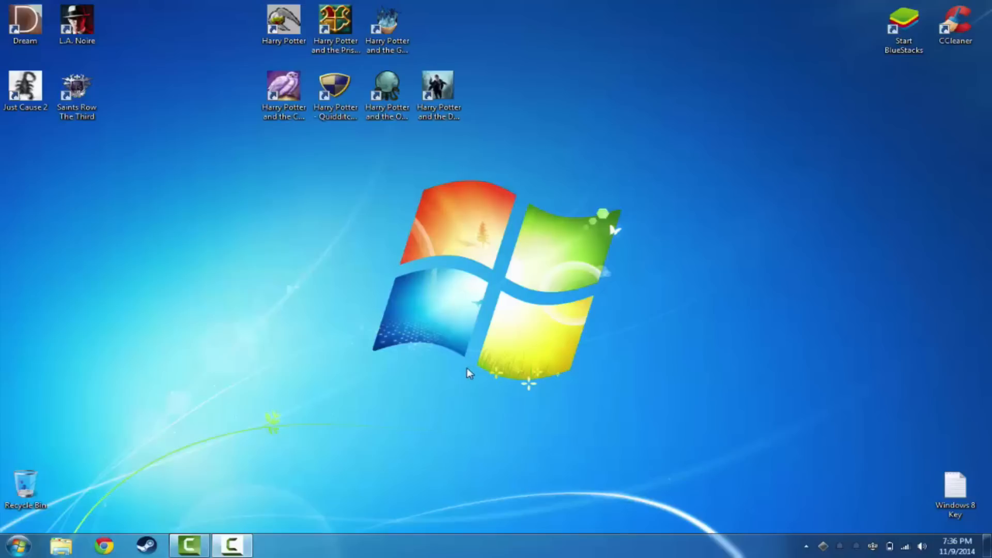
mouse_move(467, 372)
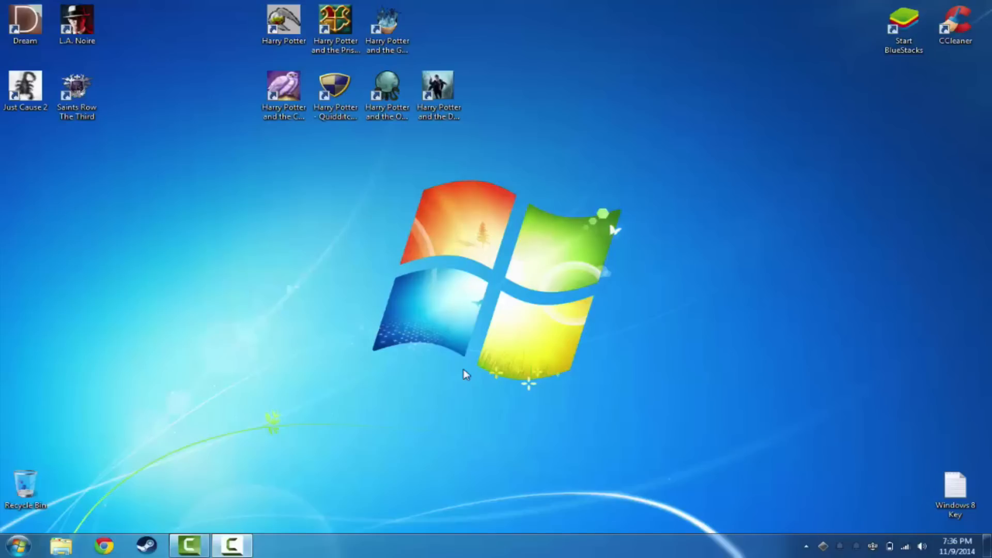
mouse_move(105, 546)
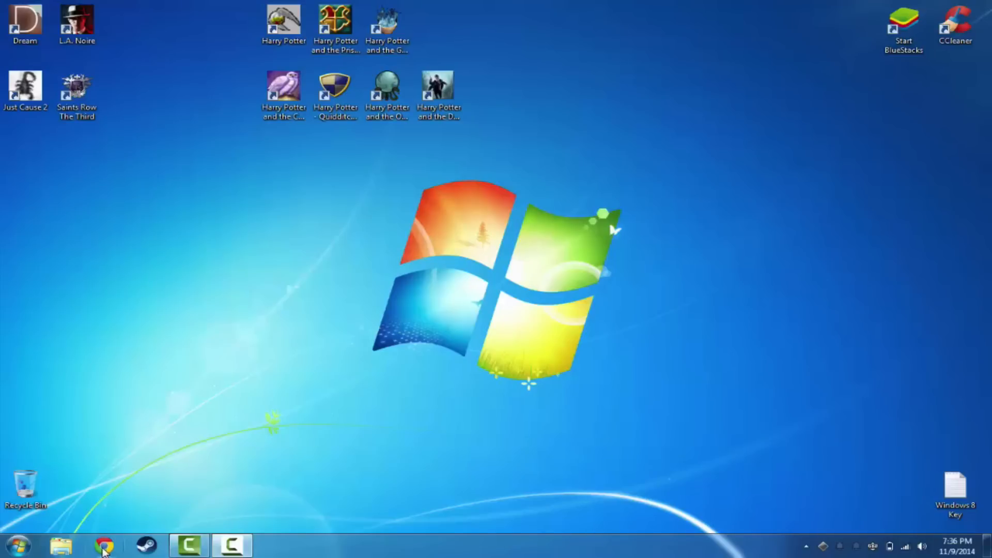
Step: Bring up php.net in Chrome showing the PHP 5.6.2 release announcement
click(103, 544)
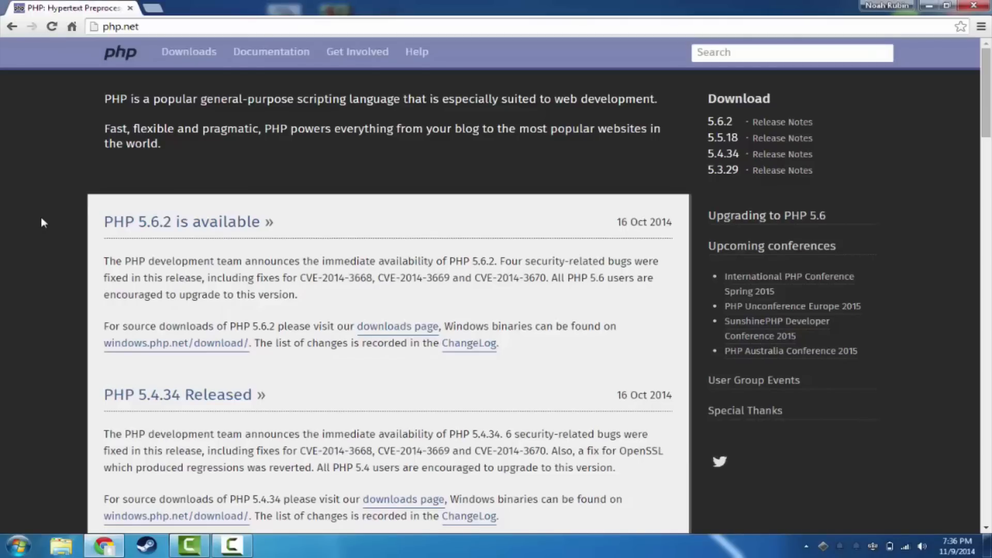
mouse_move(449, 348)
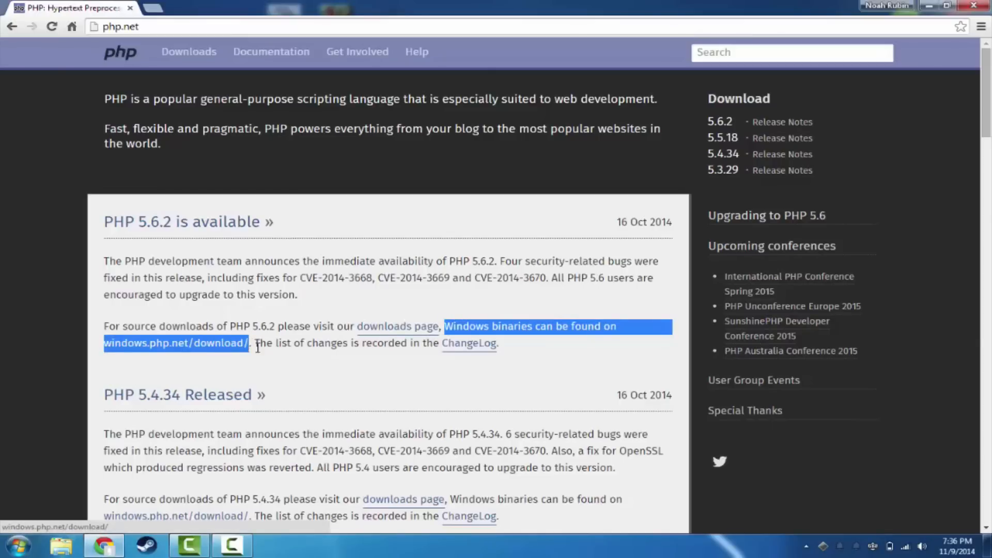
click(241, 361)
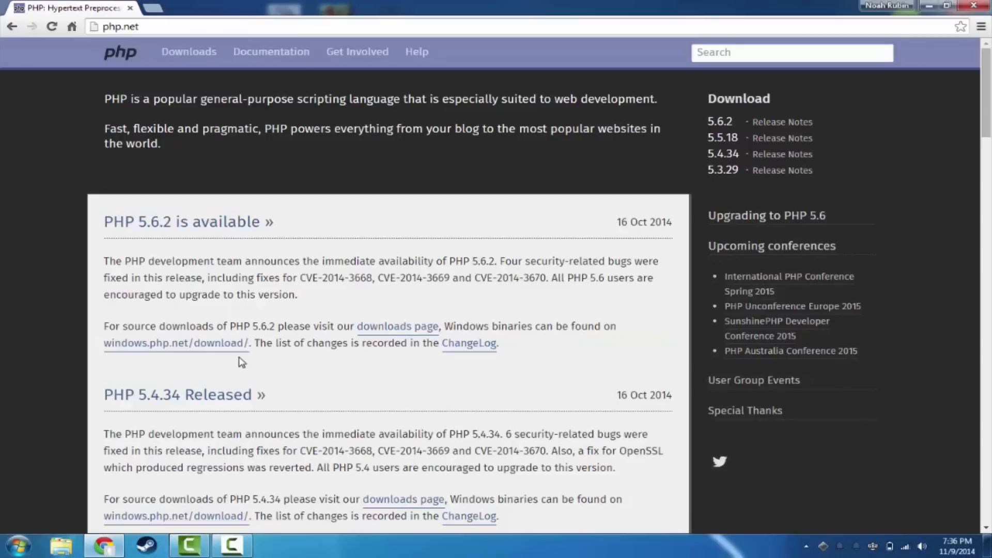
mouse_move(280, 367)
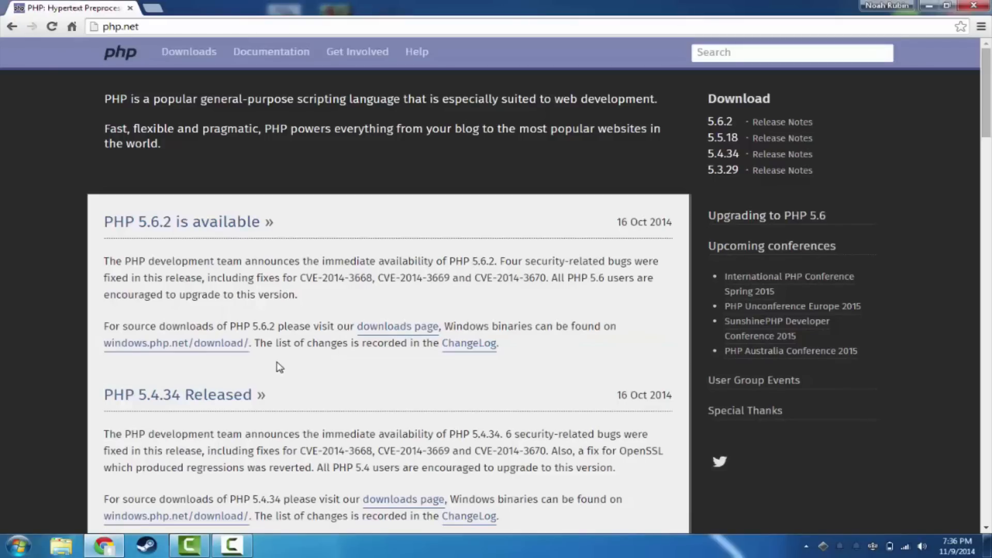
mouse_move(157, 353)
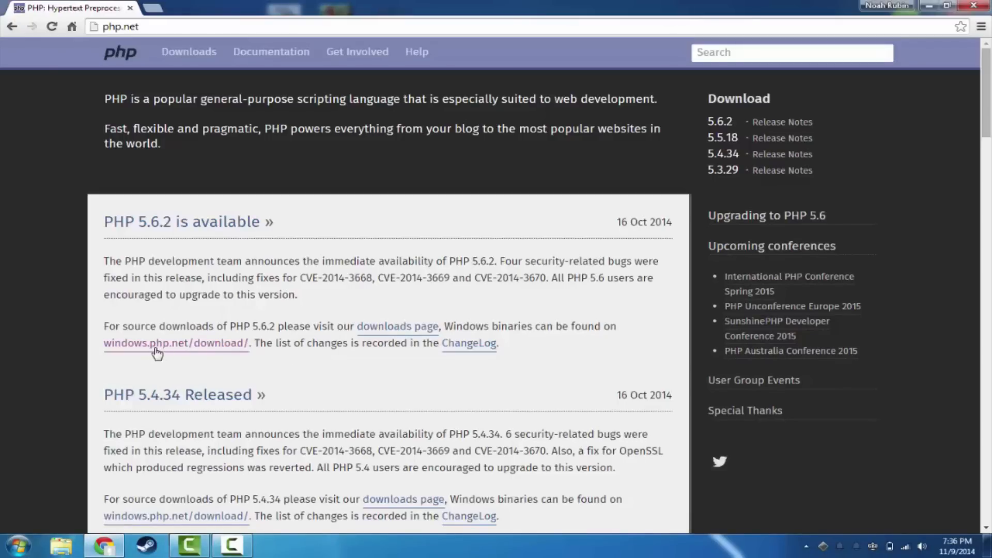
Step: Follow the Windows binaries link and download the PHP 5.6.2 VC11 x86 Thread Safe zip
click(175, 343)
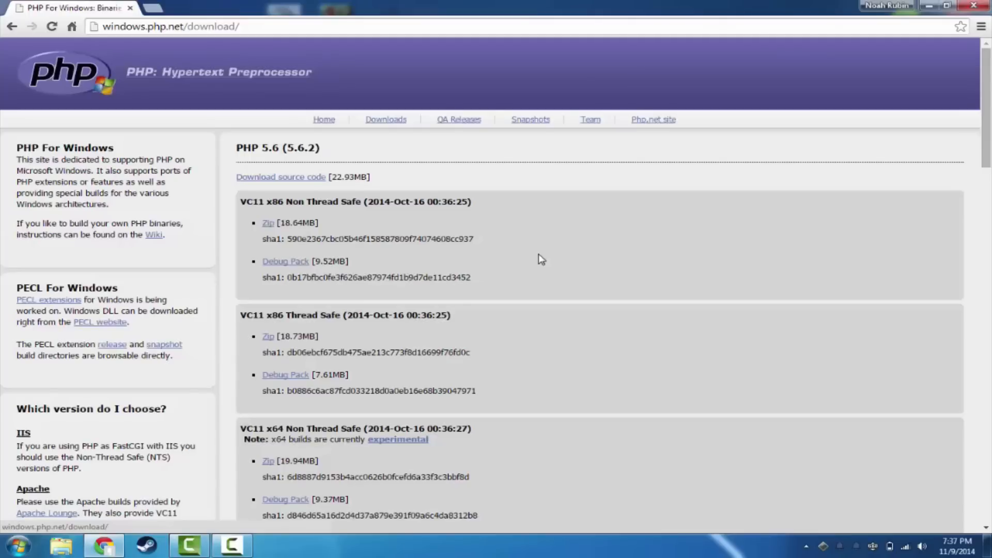
mouse_move(548, 247)
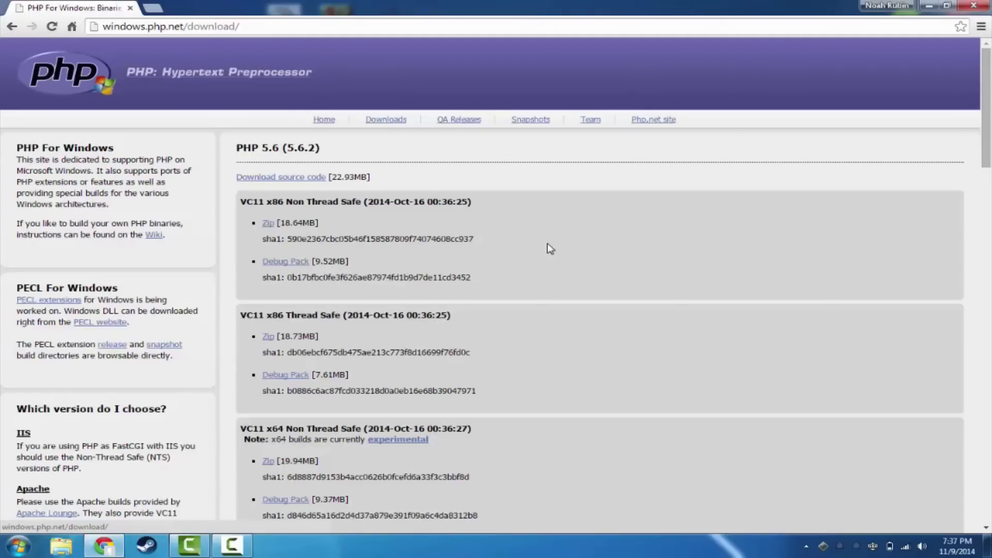
mouse_move(544, 263)
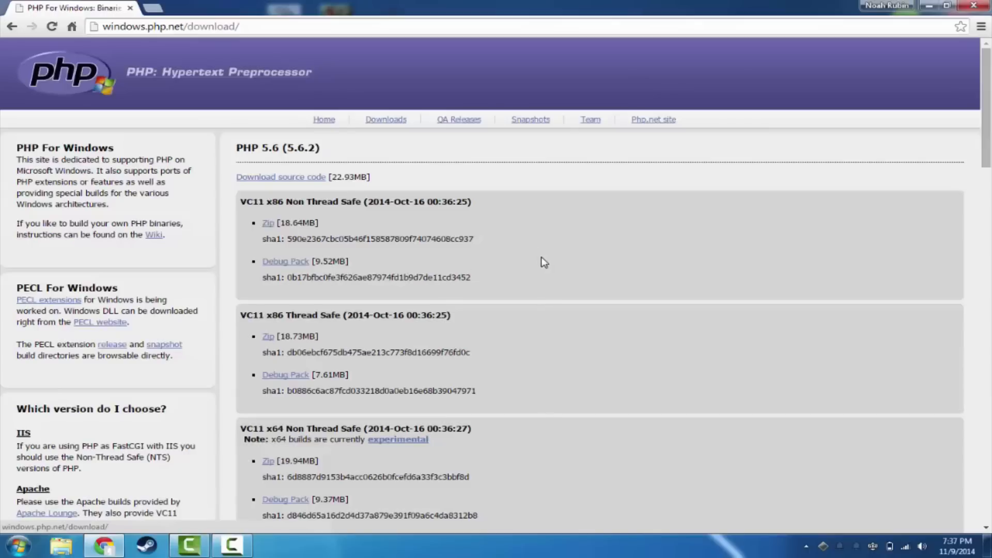
mouse_move(461, 292)
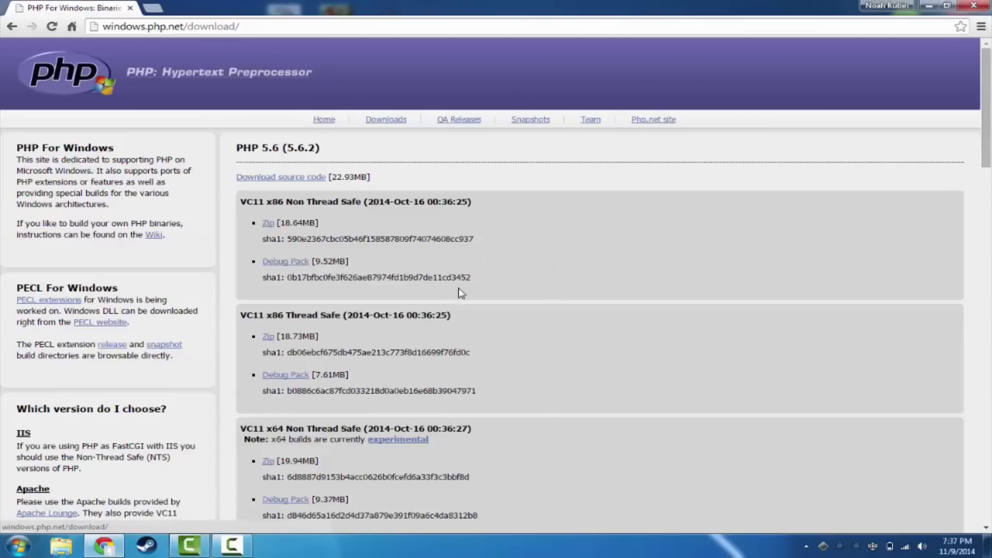
mouse_move(409, 337)
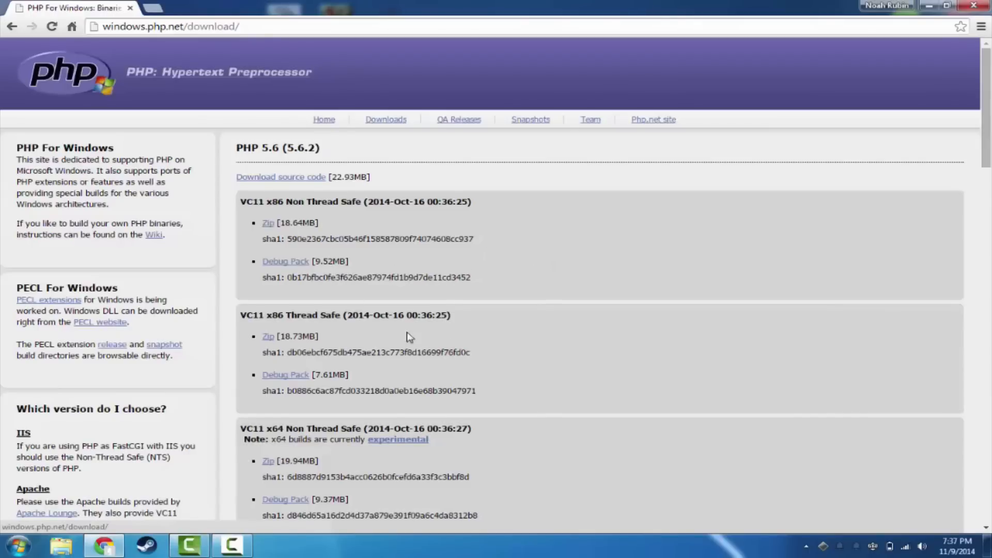
scroll(down, 3)
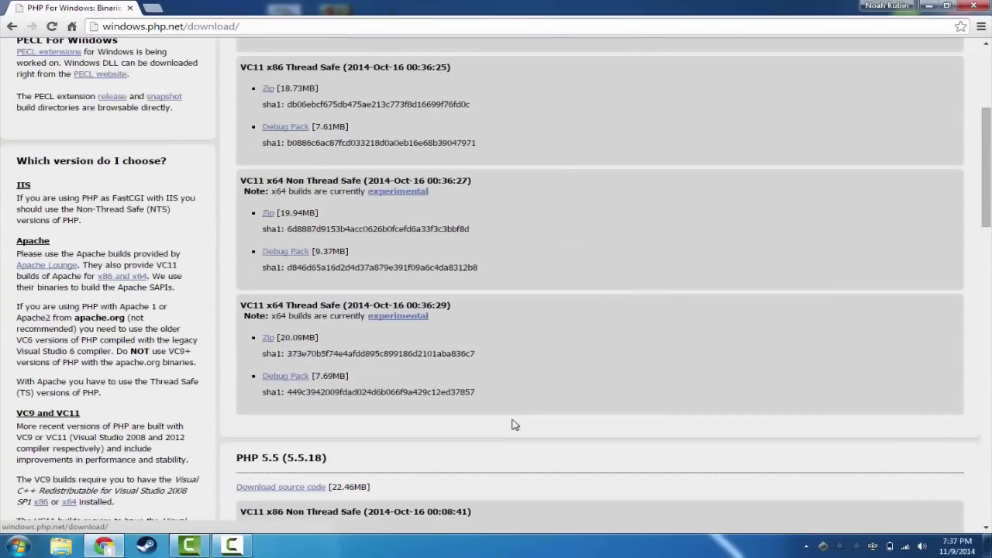
mouse_move(331, 196)
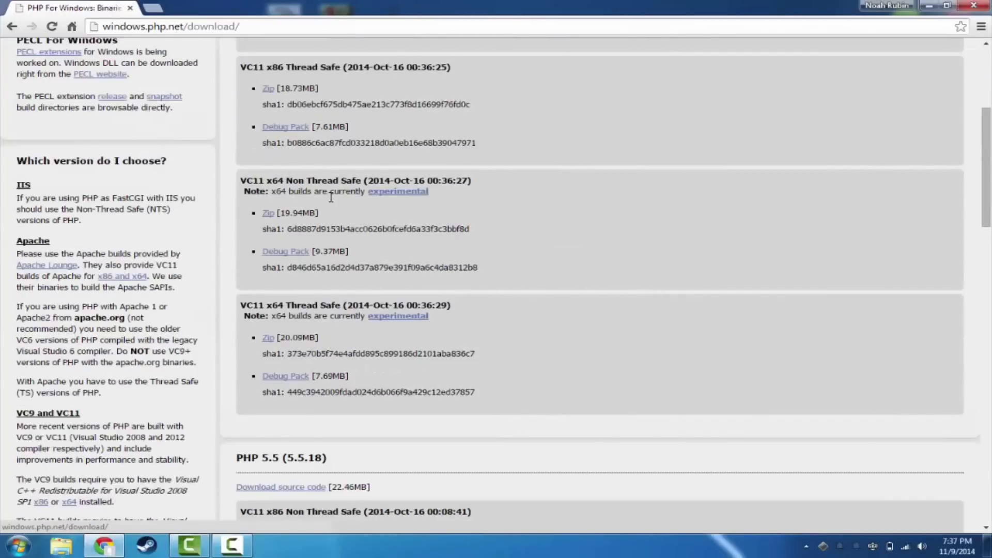
scroll(up, 3)
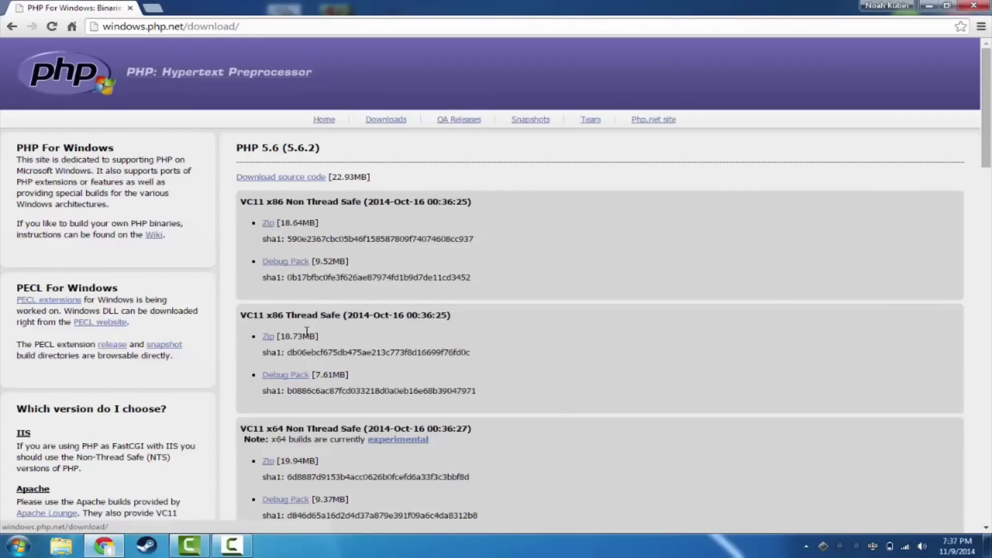
mouse_move(267, 336)
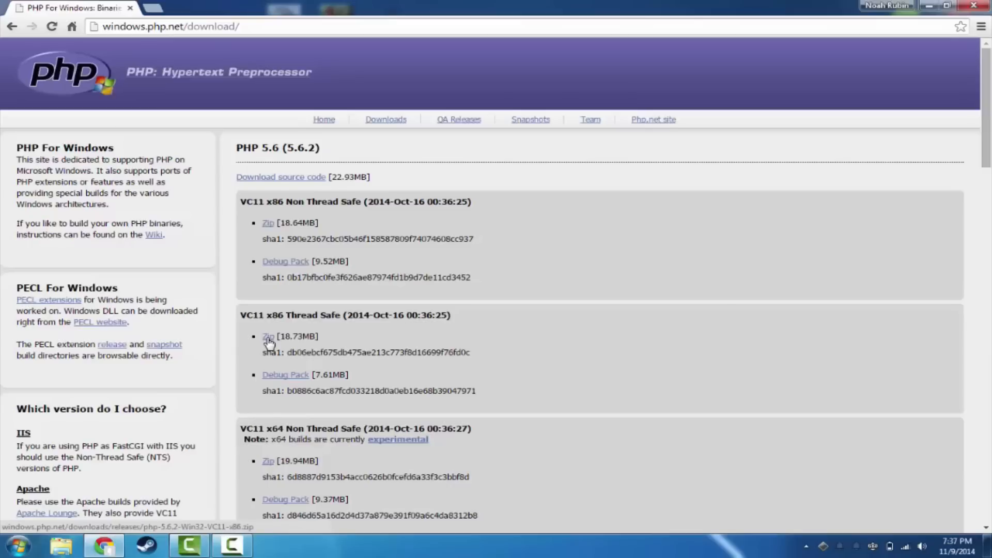
click(268, 336)
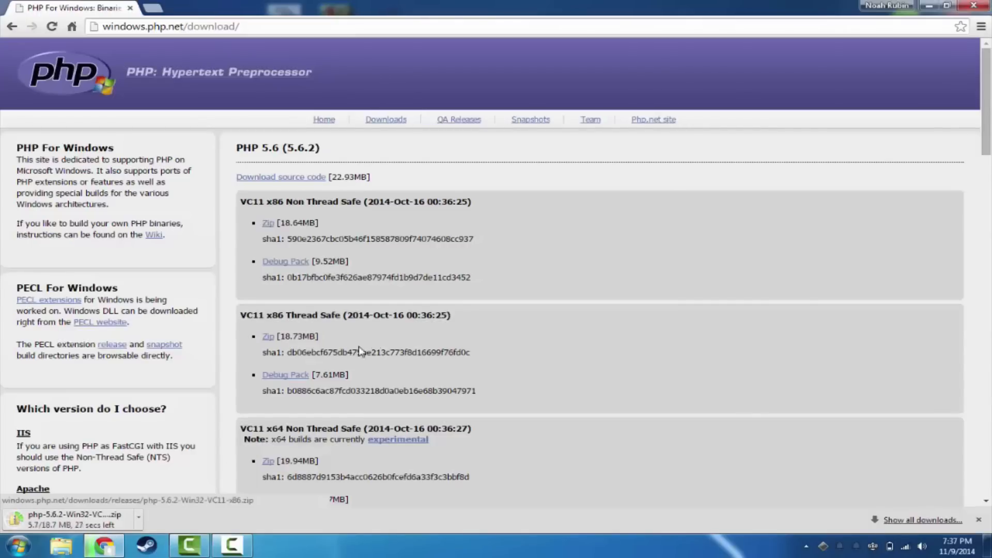
Step: Create a new 'php' folder at the root of the BOOTCAMP (C:) drive
click(61, 544)
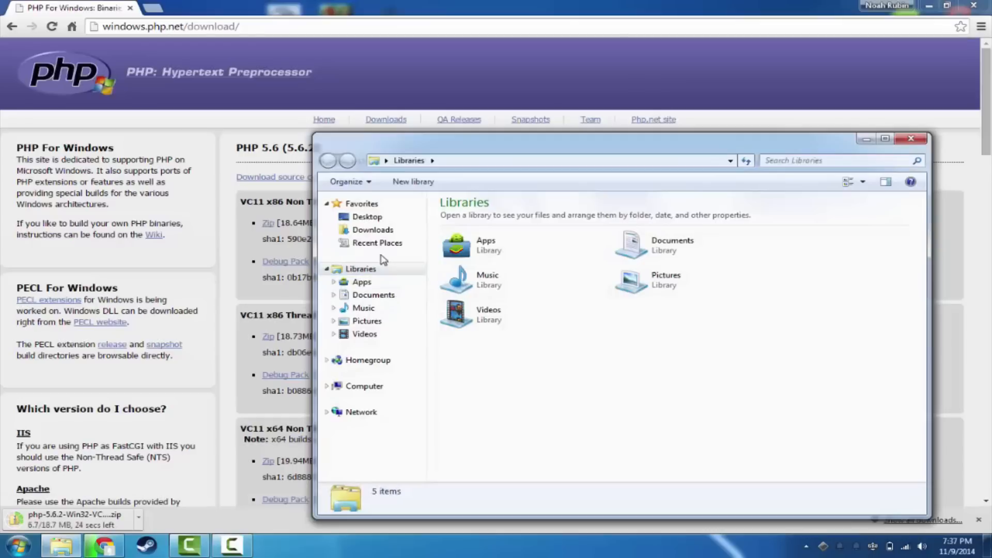
click(364, 386)
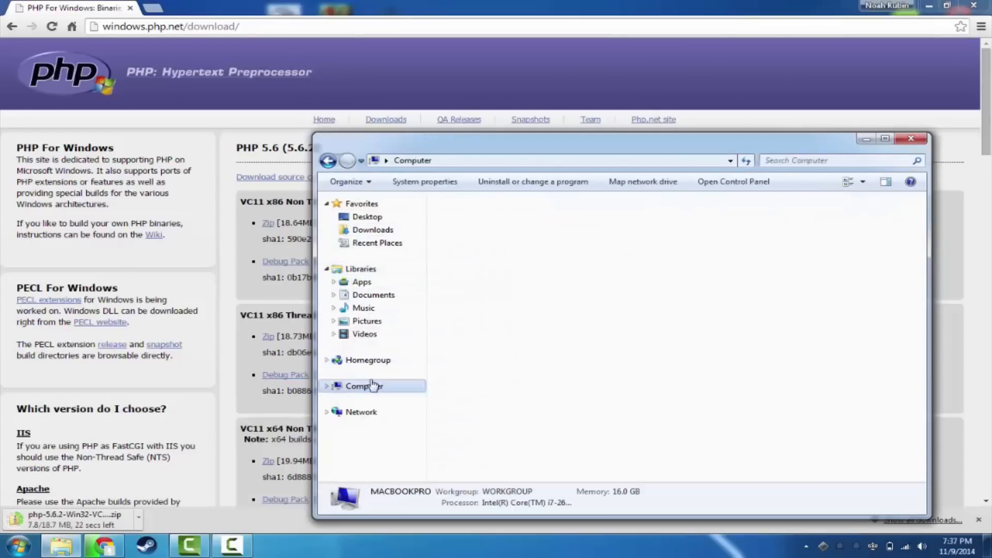
double_click(364, 386)
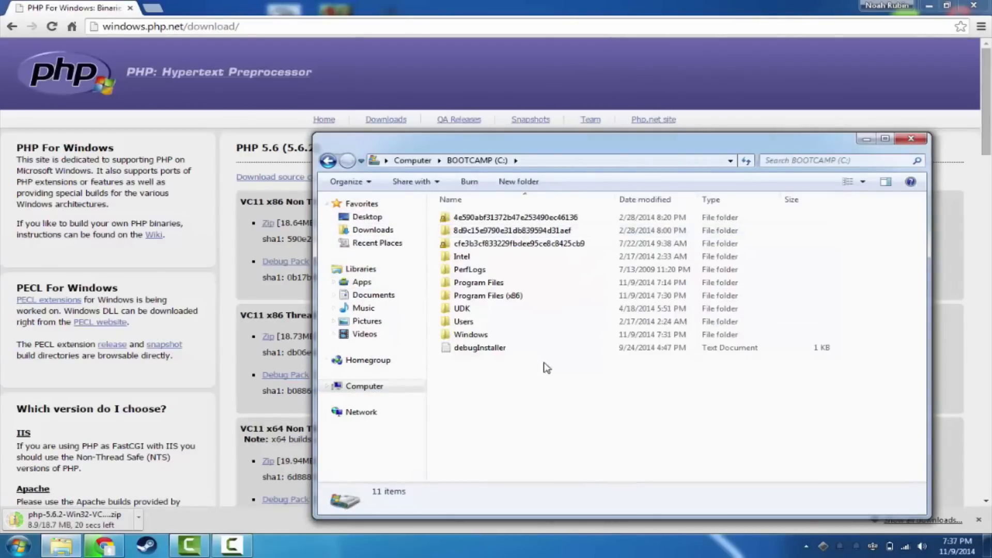
mouse_move(530, 393)
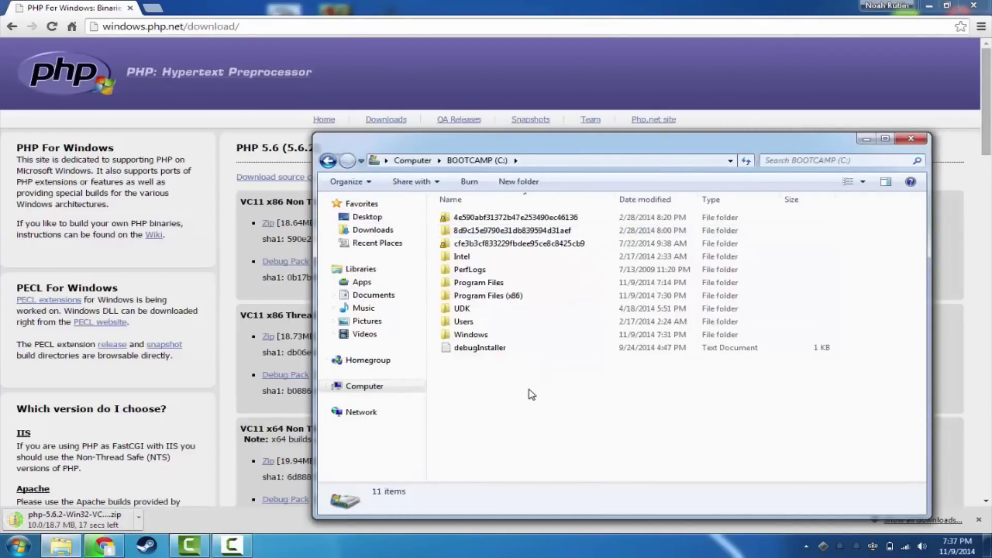
mouse_move(519, 414)
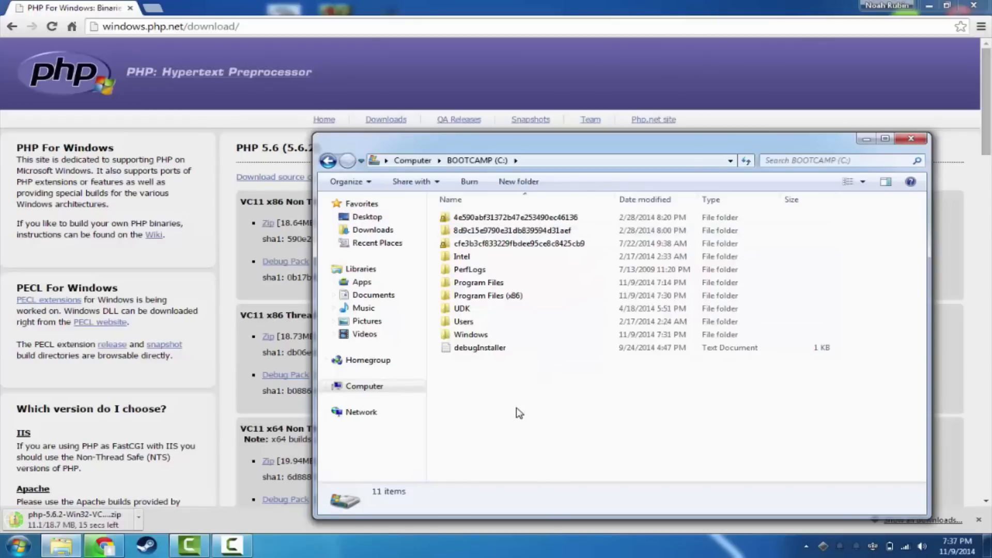
right_click(518, 411)
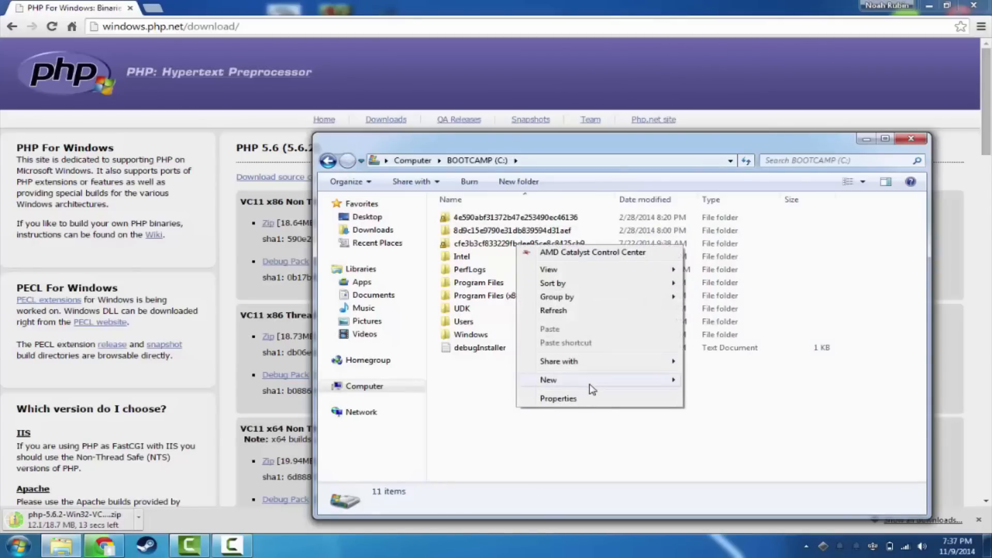
click(548, 379)
text(php)
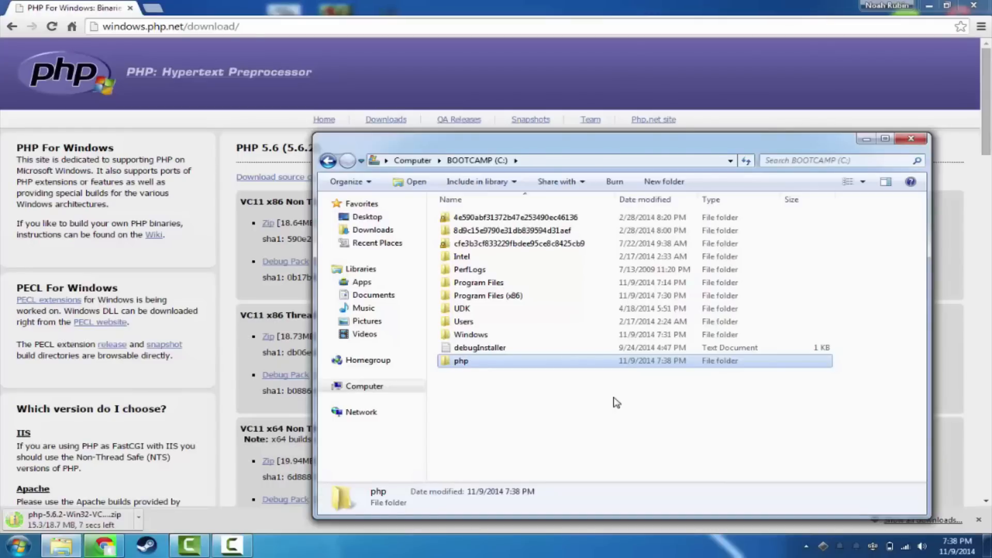
Step: Open the downloaded PHP 5.6.2 zip archive from the download bar
double_click(461, 361)
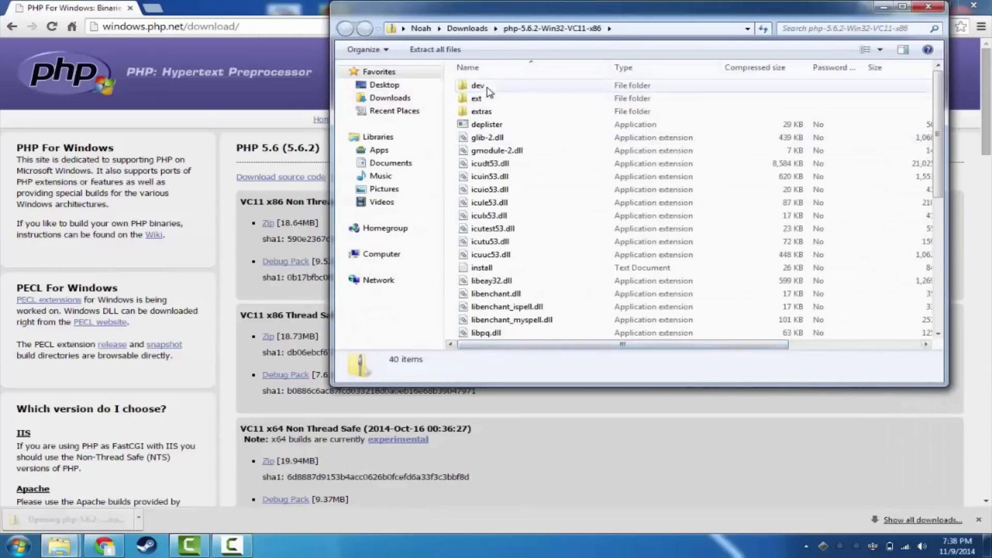
Step: Extract all archive files into C:\php via the Extract Compressed Folders wizard
click(435, 49)
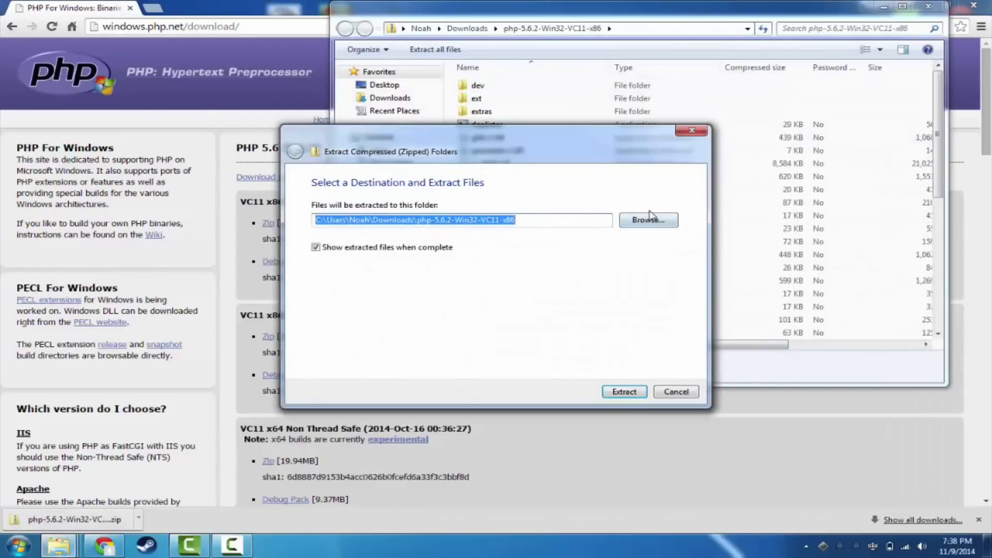
click(647, 219)
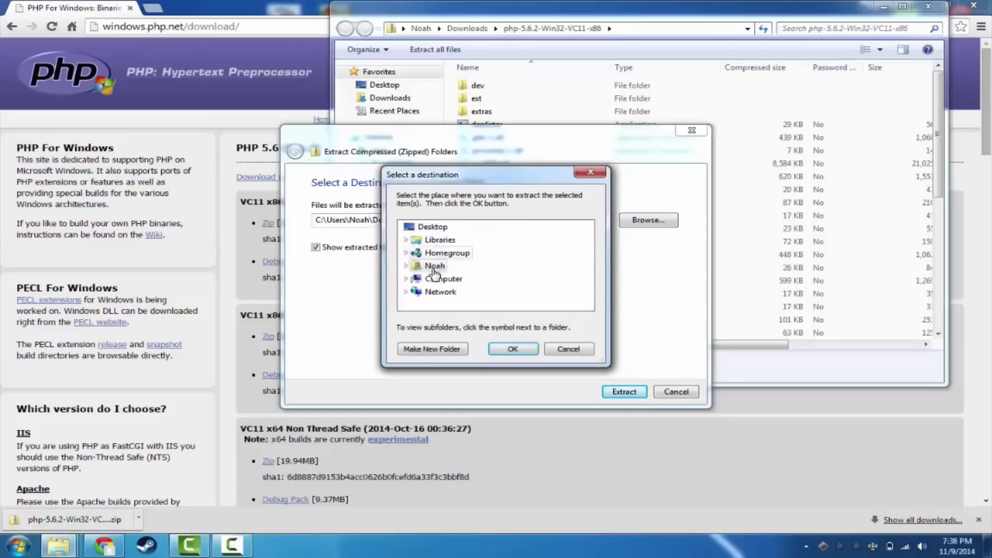
click(407, 278)
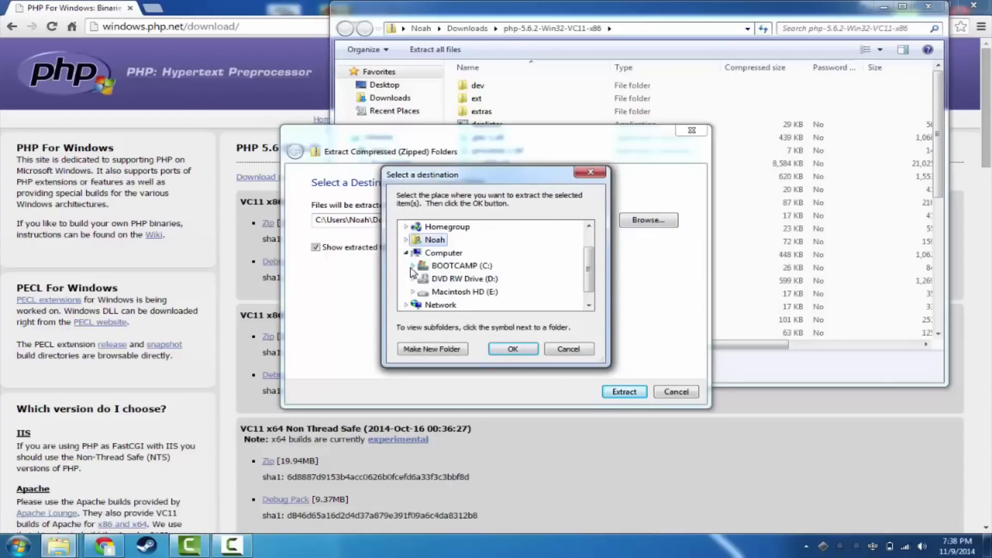
click(412, 265)
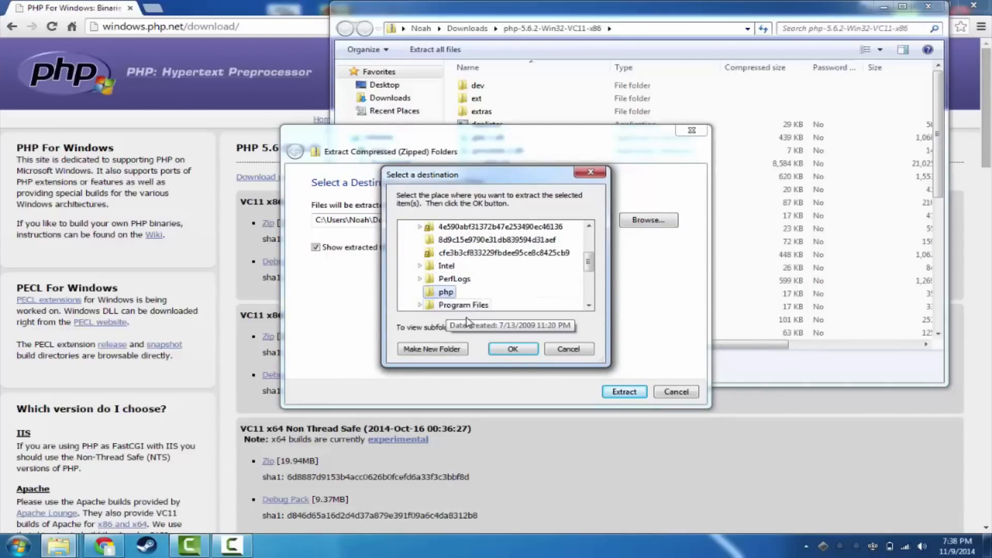
click(513, 348)
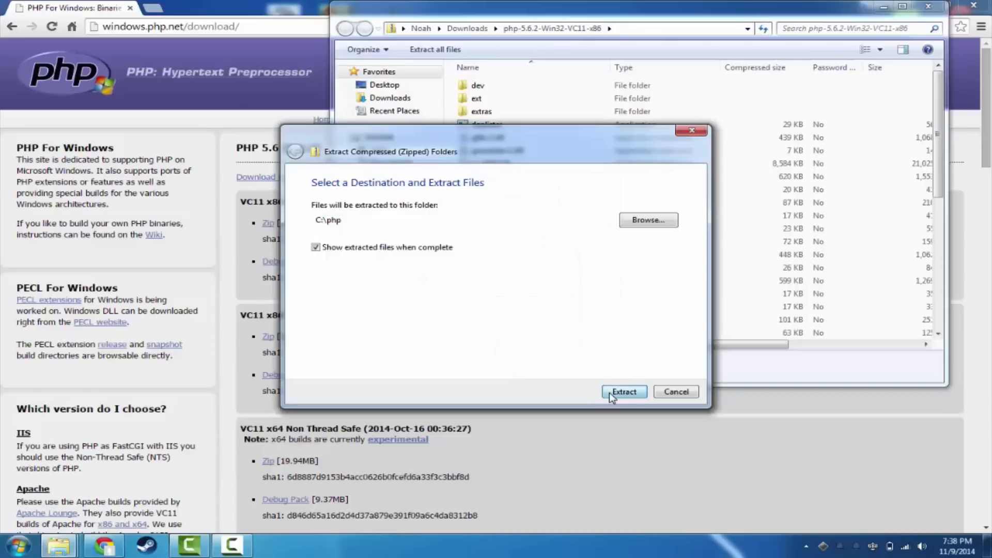
click(623, 390)
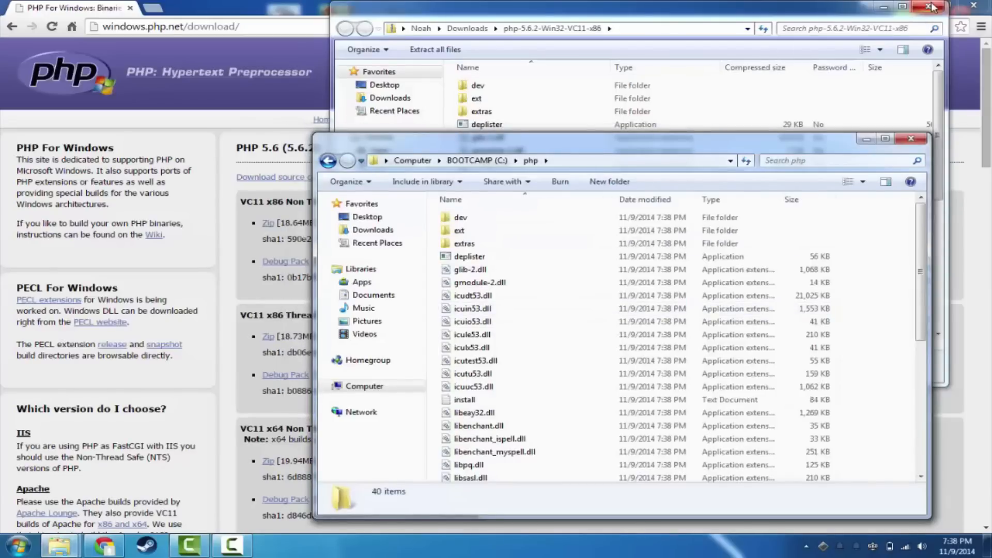
Step: Close the zip window and scroll C:\php to the php.ini-development and php.ini-production files
click(931, 7)
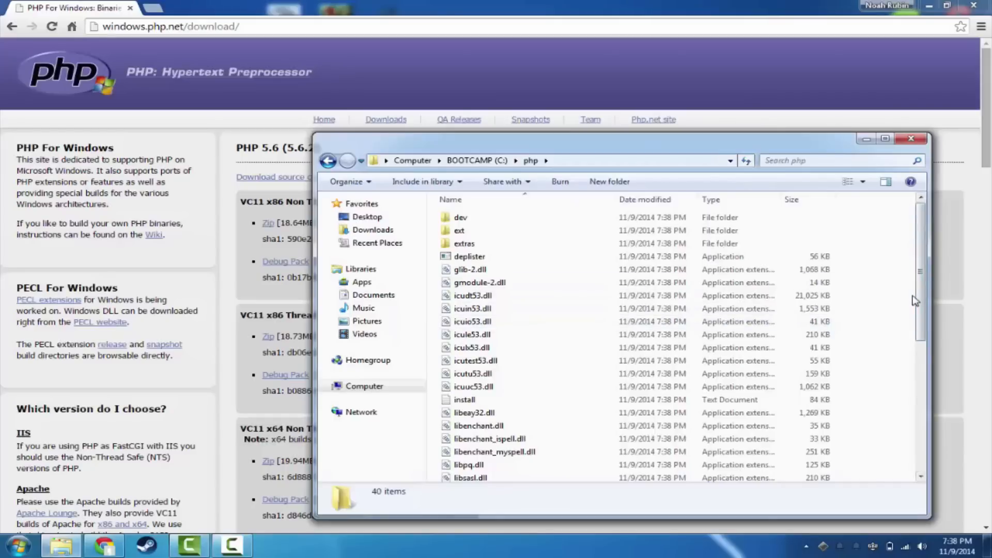
scroll(down, 3)
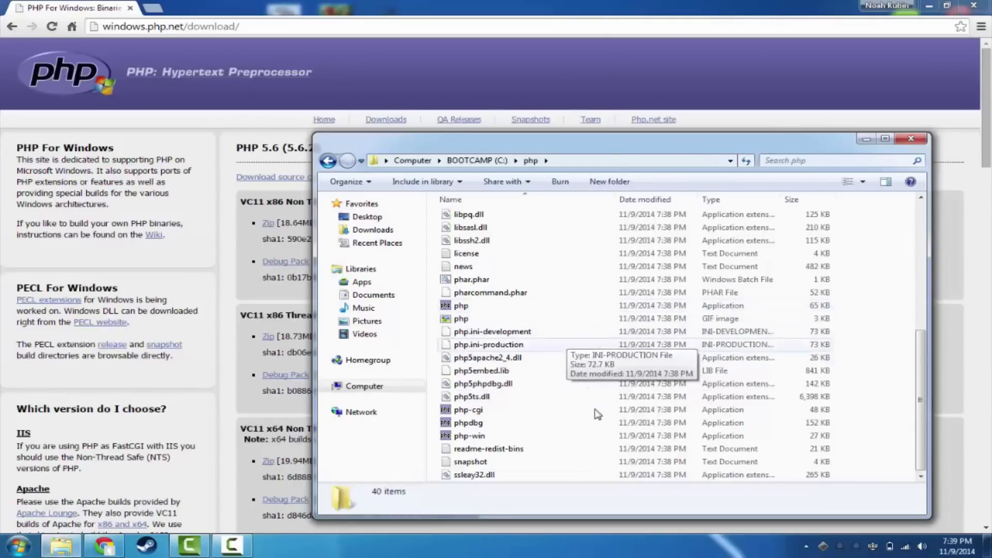
mouse_move(892, 335)
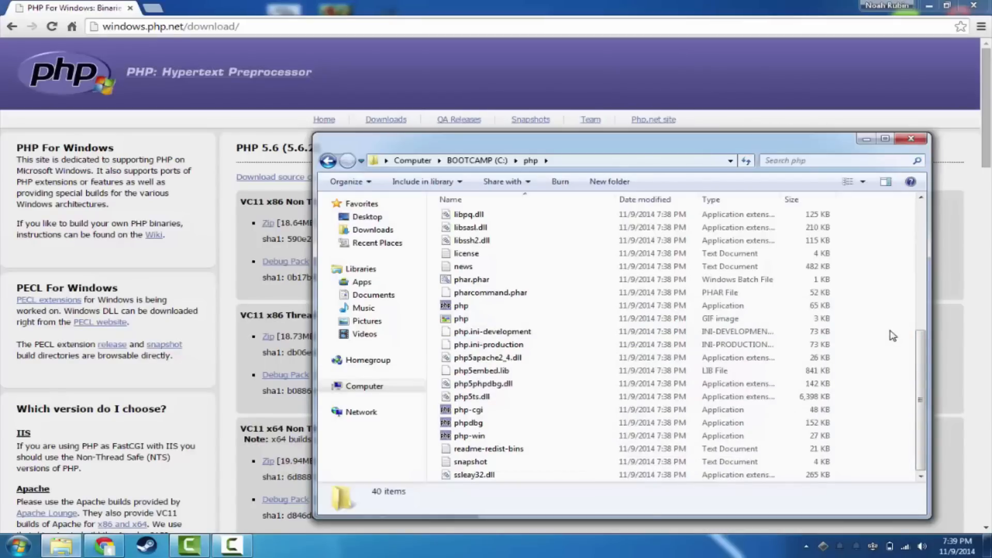
Step: Copy php.ini-production and name the copy php.ini
click(492, 330)
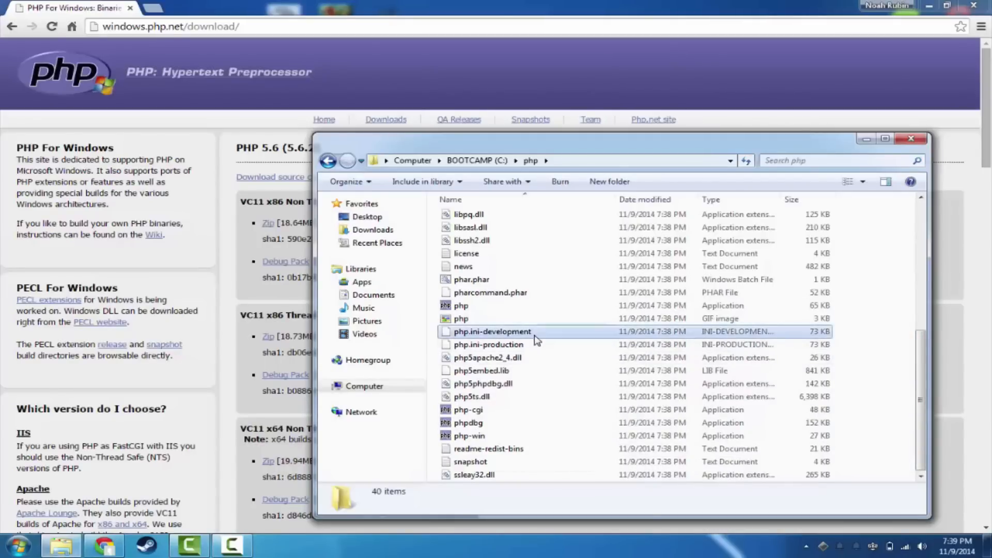
click(492, 331)
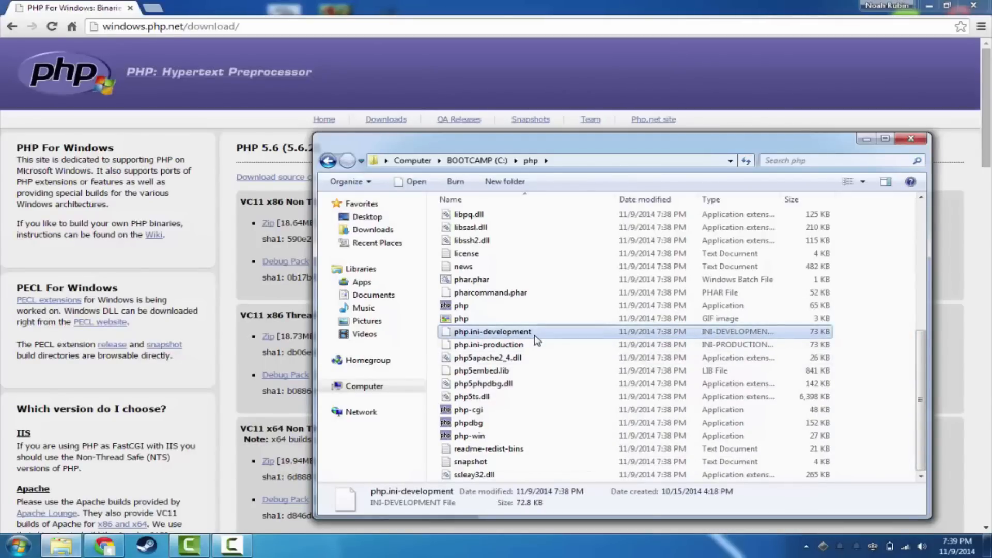
click(487, 344)
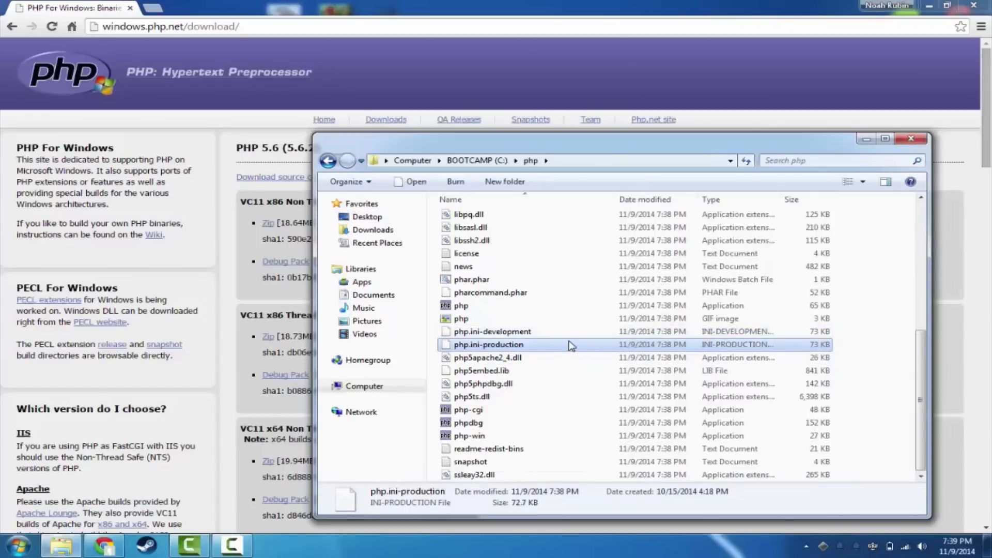
mouse_move(569, 345)
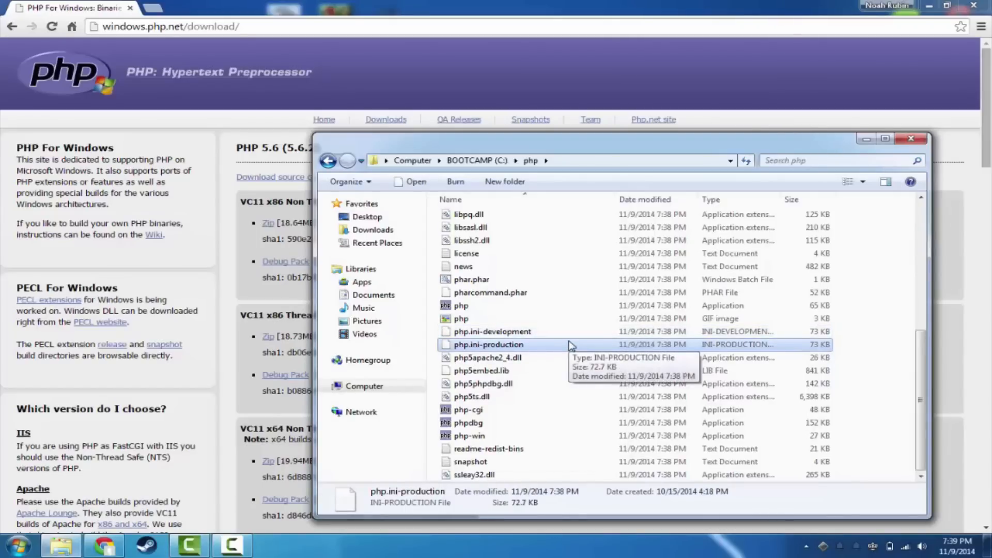
mouse_move(522, 336)
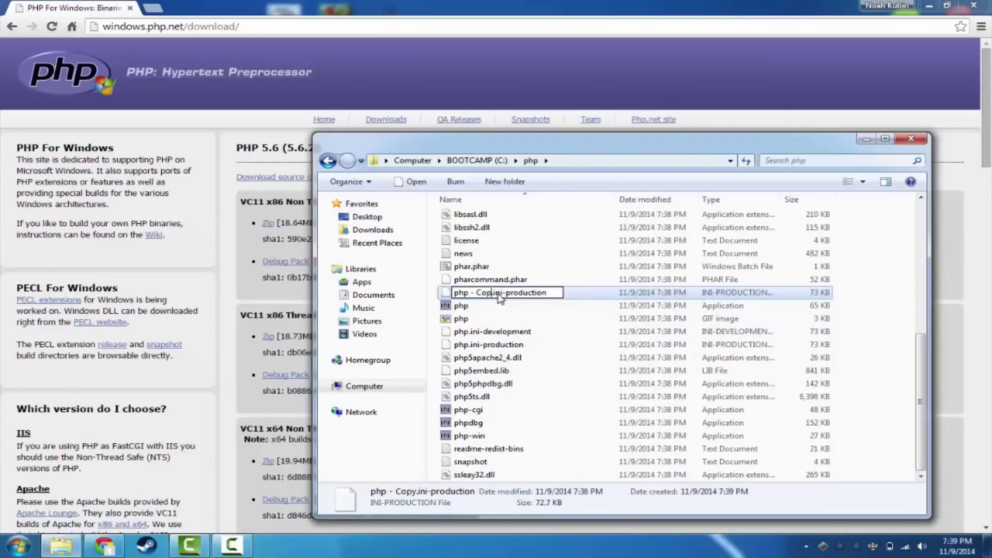
text(php.ini-production)
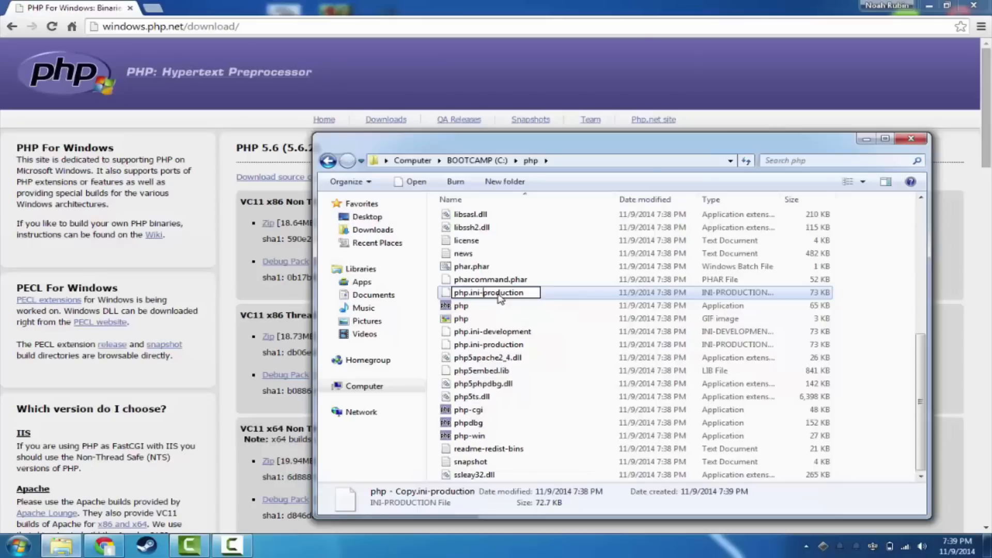
key(Backspace)
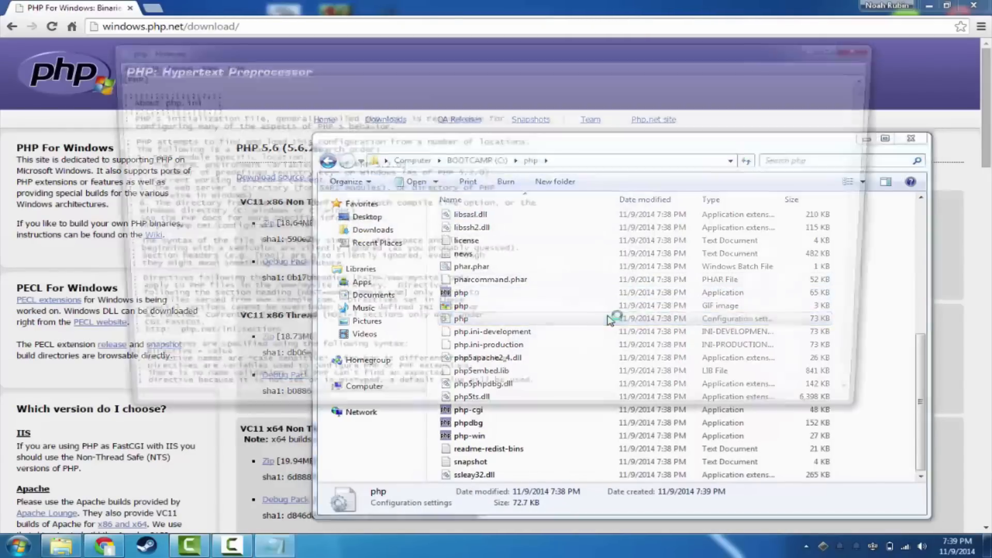
Step: In php.ini, find the display_errors setting and change it from Off to On
double_click(461, 318)
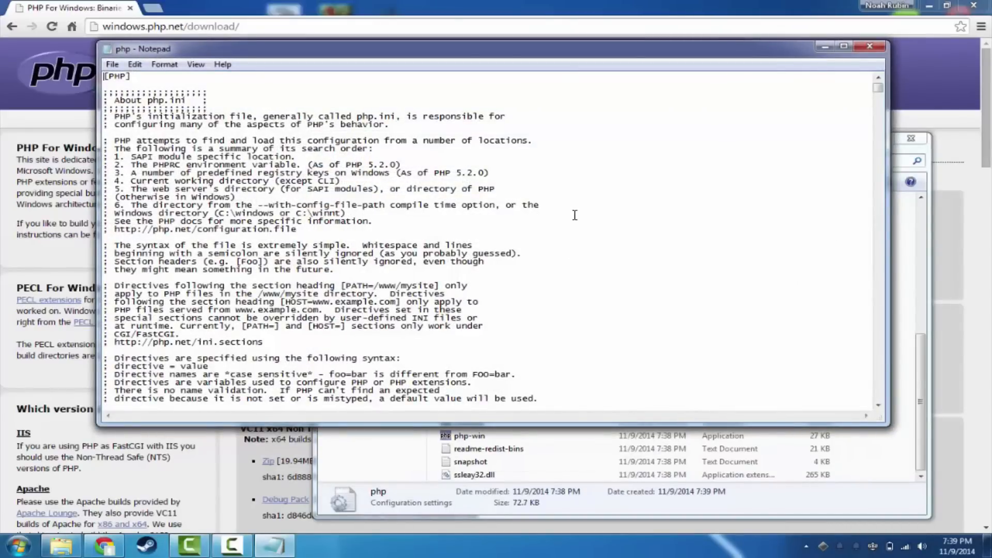
mouse_move(581, 208)
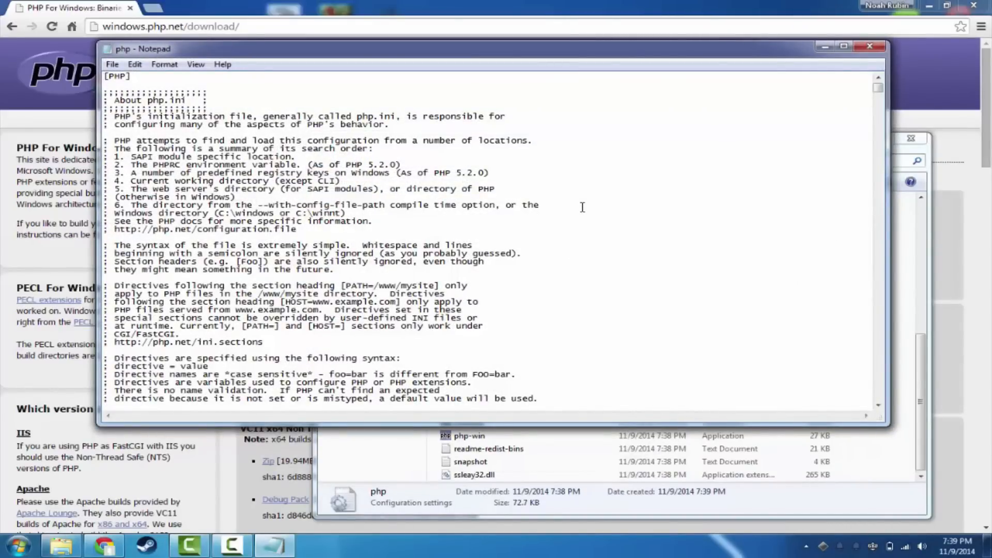
mouse_move(670, 264)
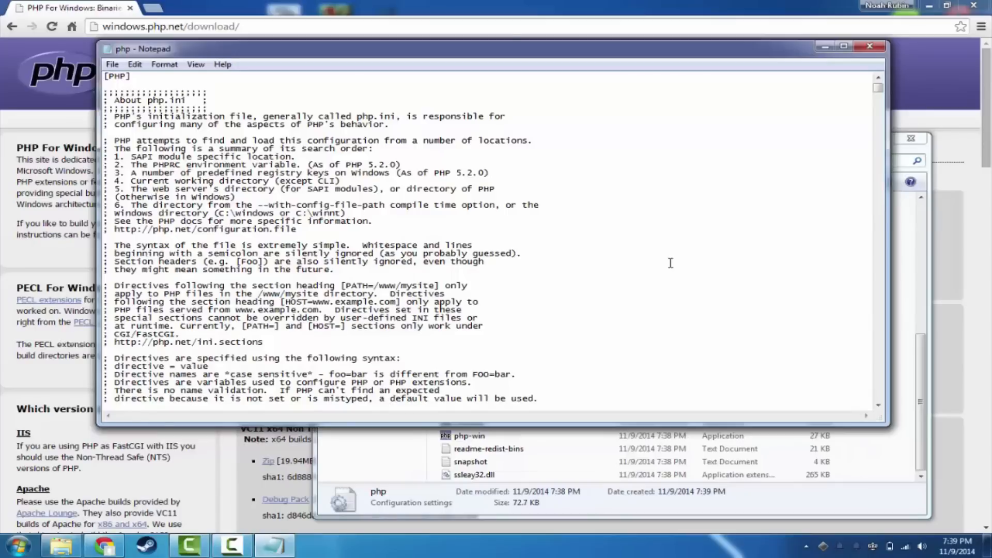
mouse_move(727, 356)
text(display)
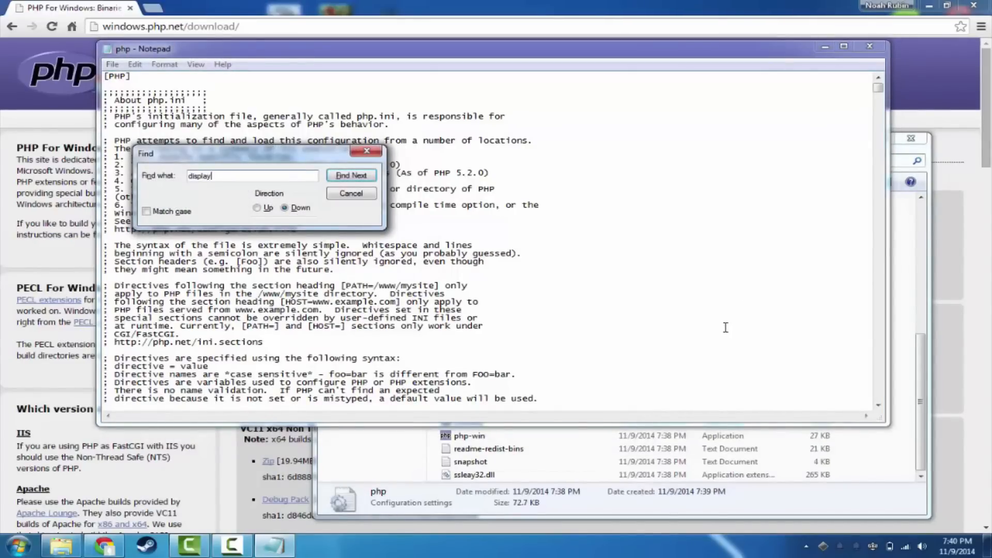
click(351, 176)
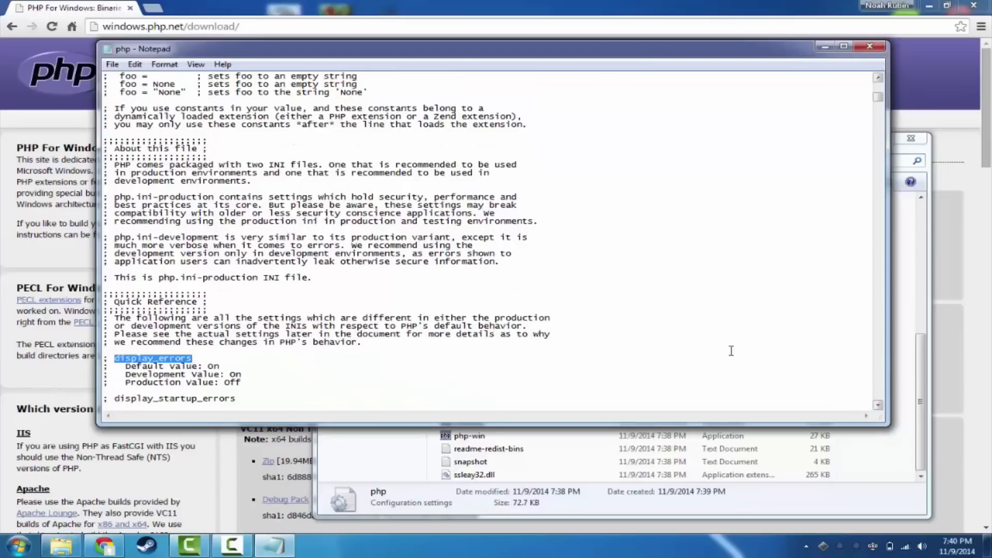
click(351, 176)
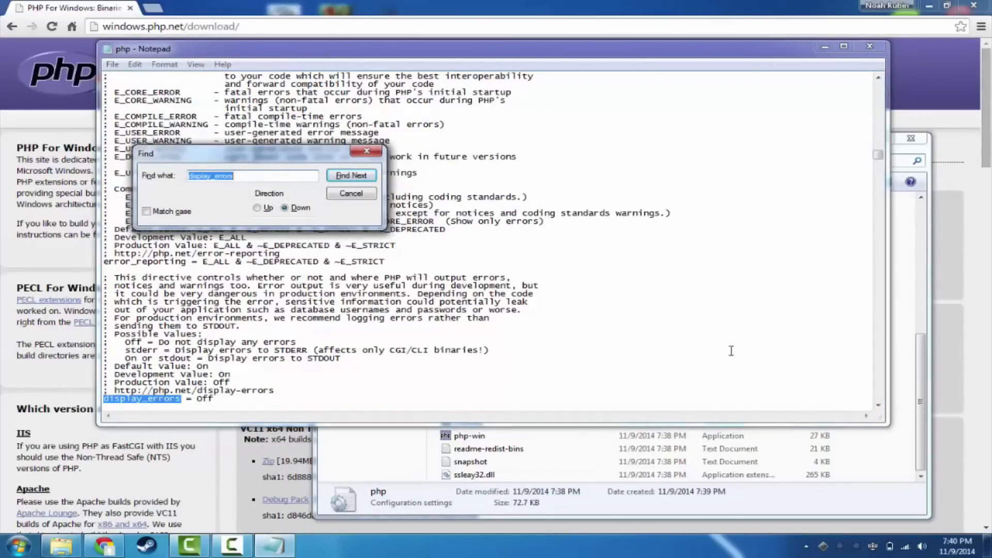
click(351, 194)
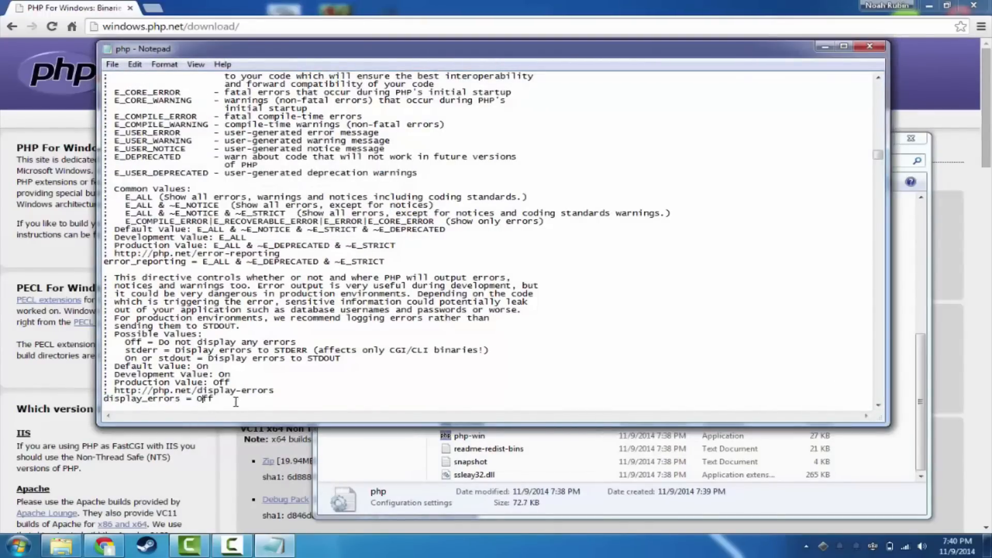
text(On)
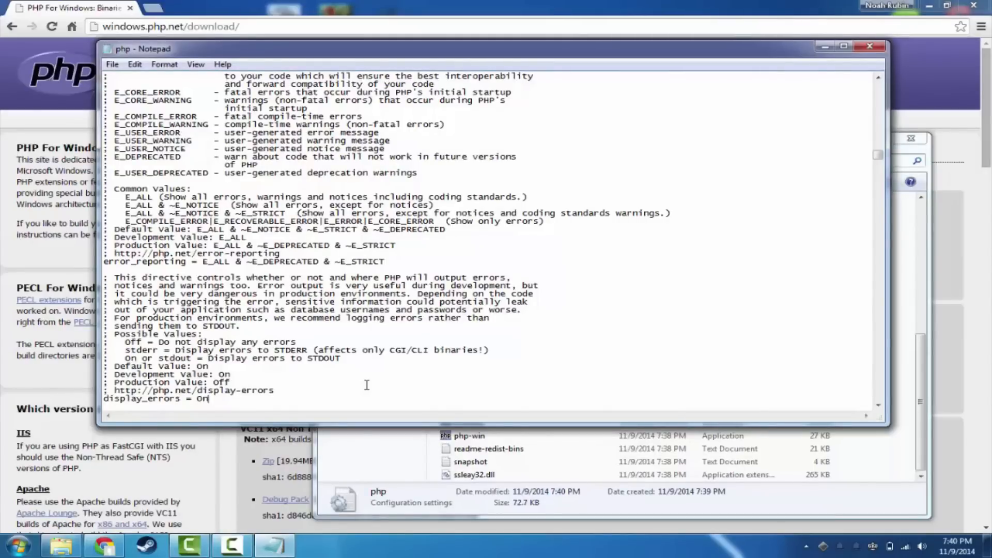
key(ctrl+f)
text(session.sav)
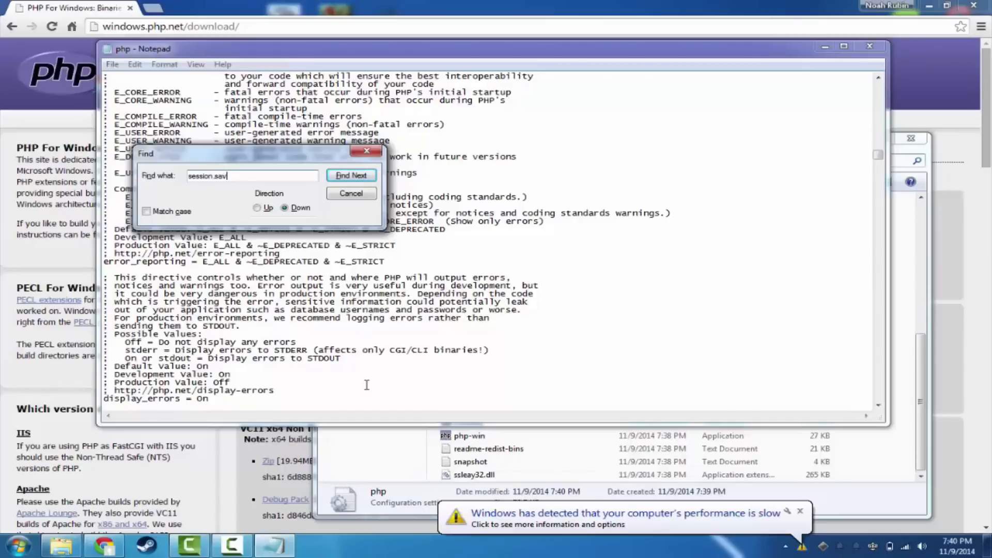
Step: Find the ;session.save_path = "/tmp" line in php.ini to uncomment it
click(351, 176)
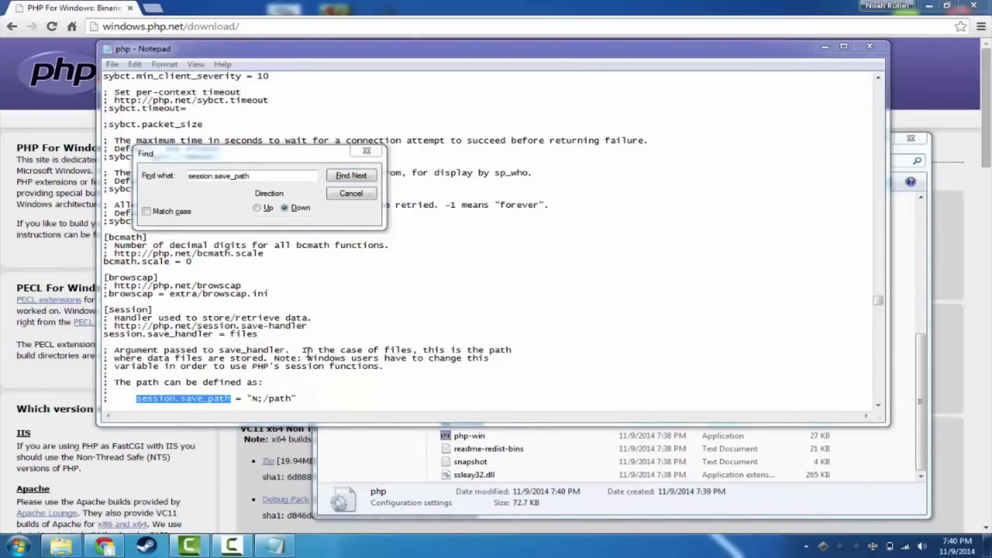
click(350, 176)
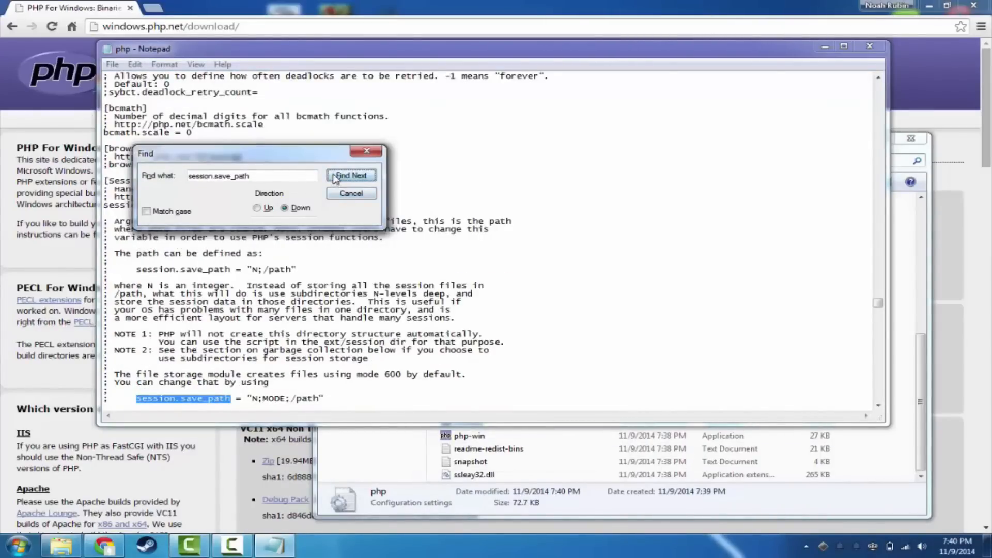
click(351, 175)
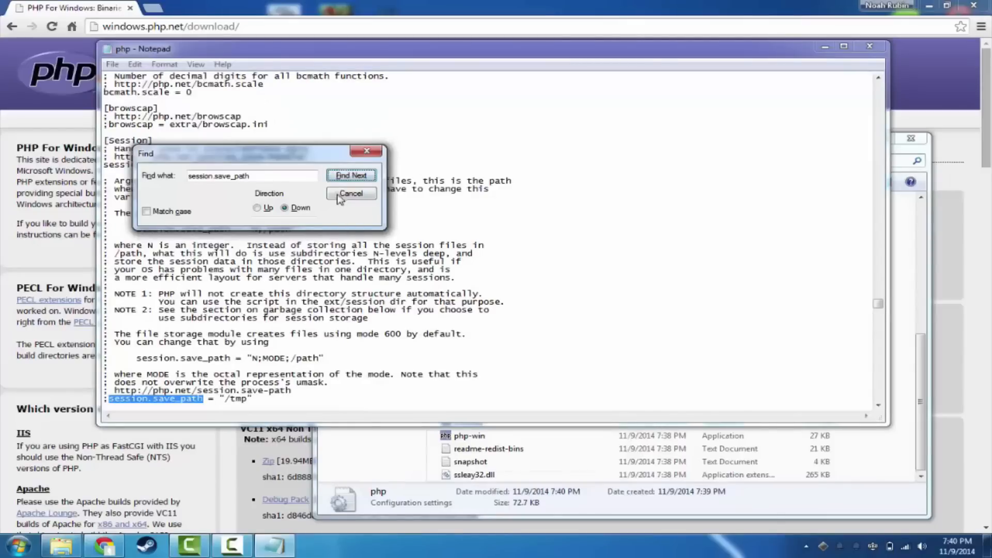
click(351, 193)
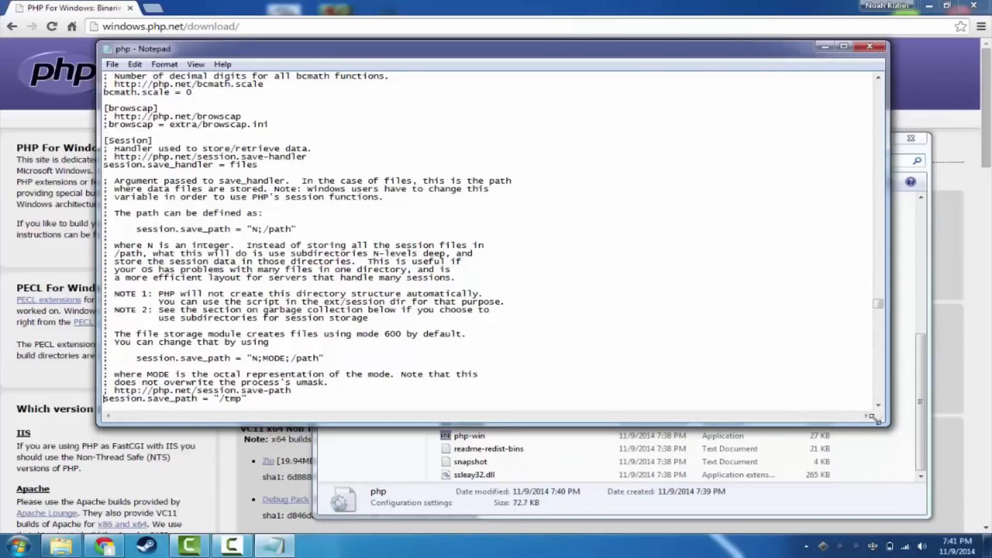
scroll(down, 3)
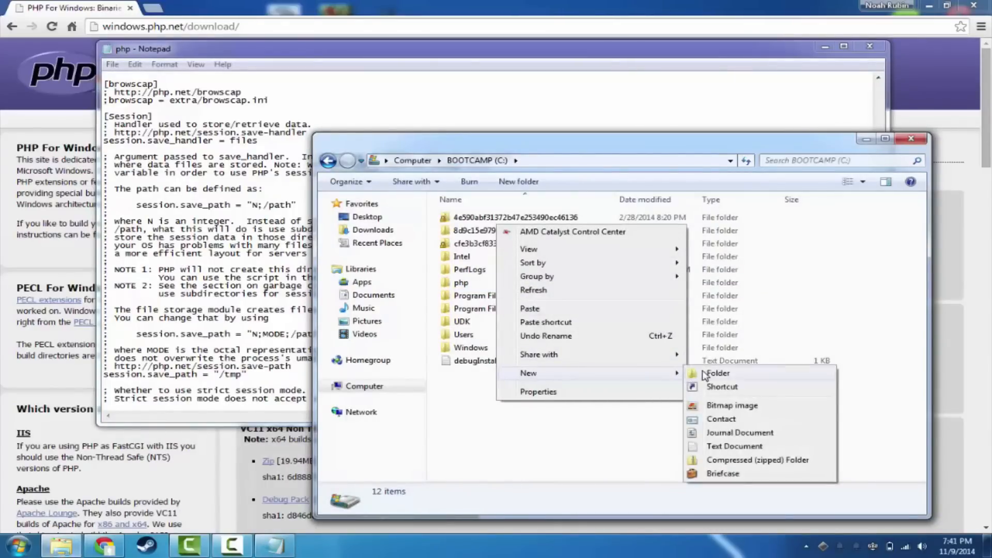
Step: Create a tmp folder at the root of C:, close Notepad and return to C:\php
click(718, 373)
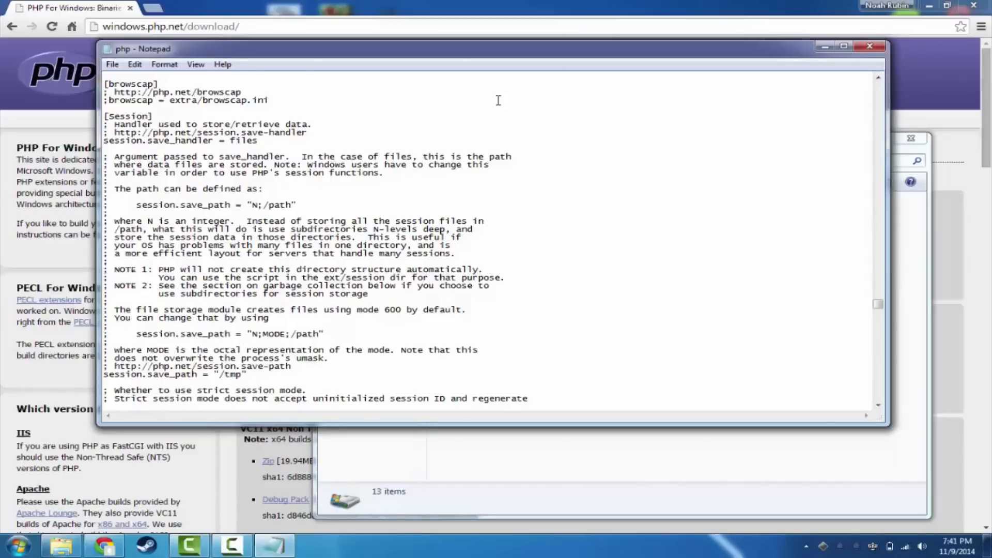
click(269, 100)
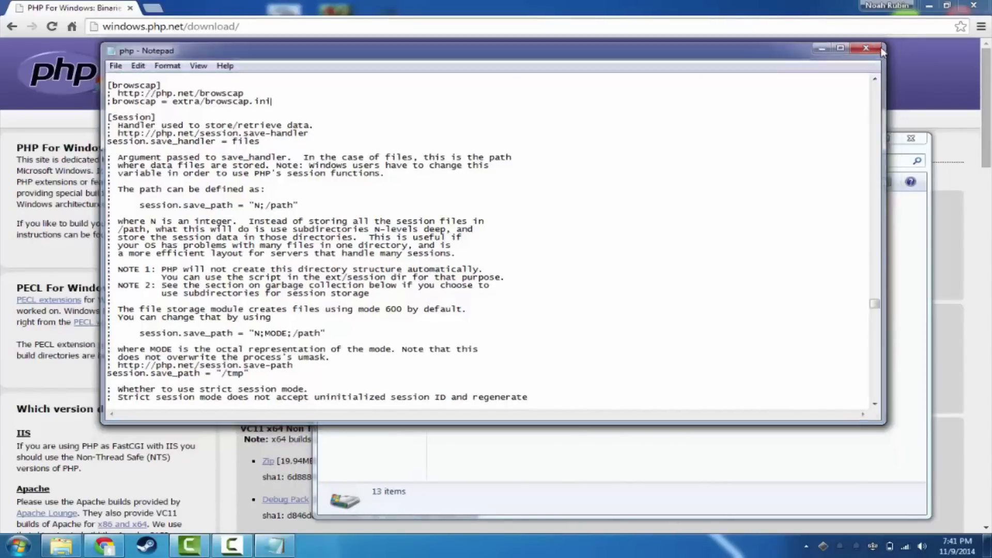
click(866, 48)
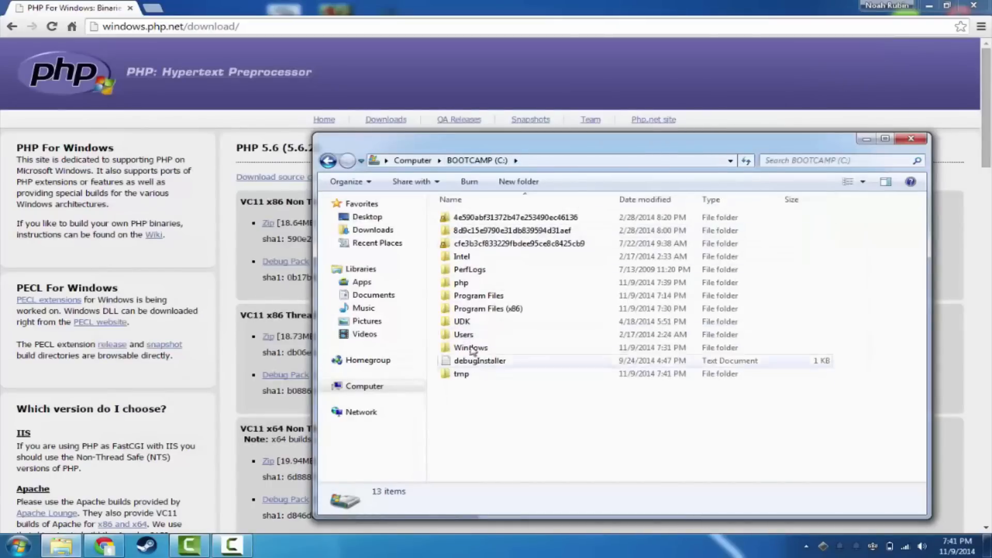
double_click(461, 282)
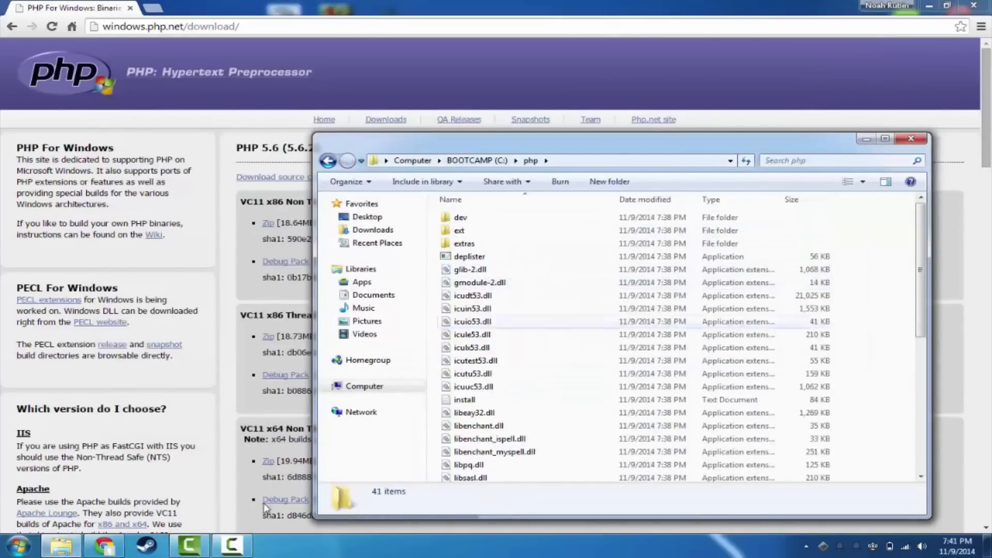
Step: Launch PhpStorm and create a PHP Empty Project named Sample
click(18, 544)
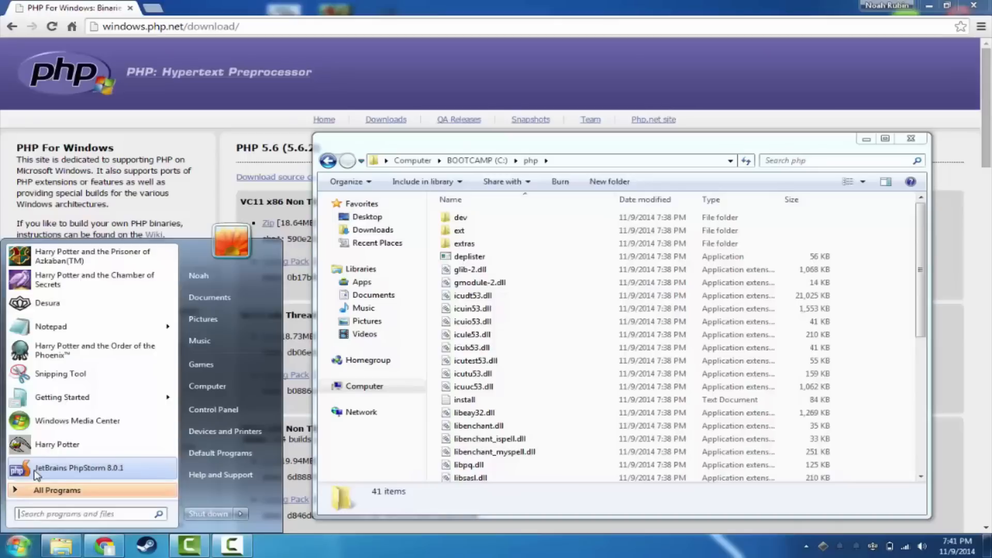
click(79, 467)
text(Sam)
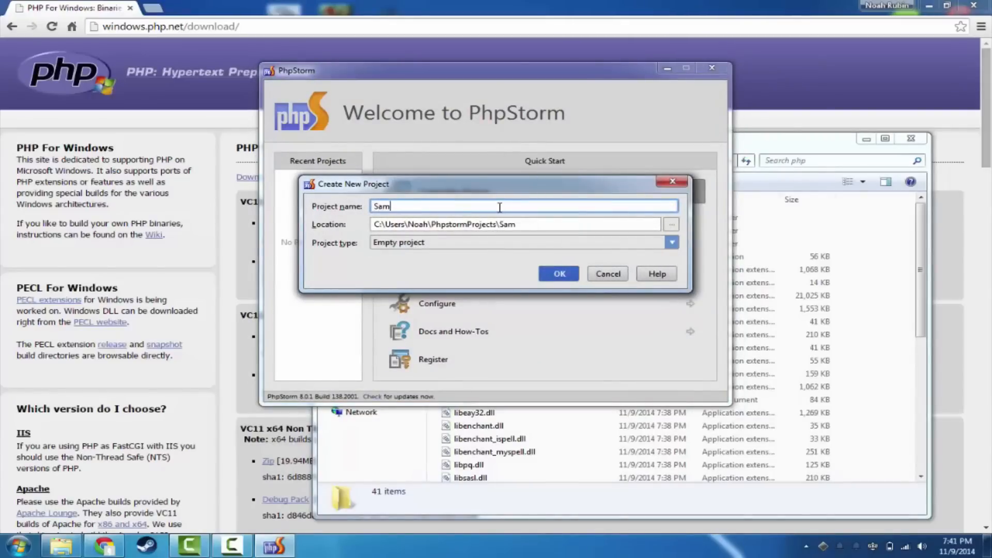
click(671, 242)
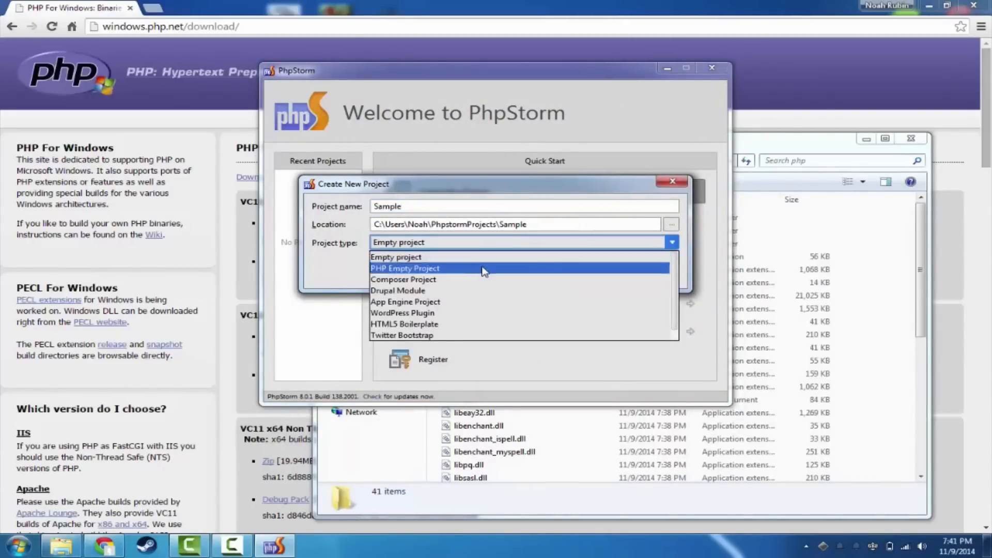
click(404, 267)
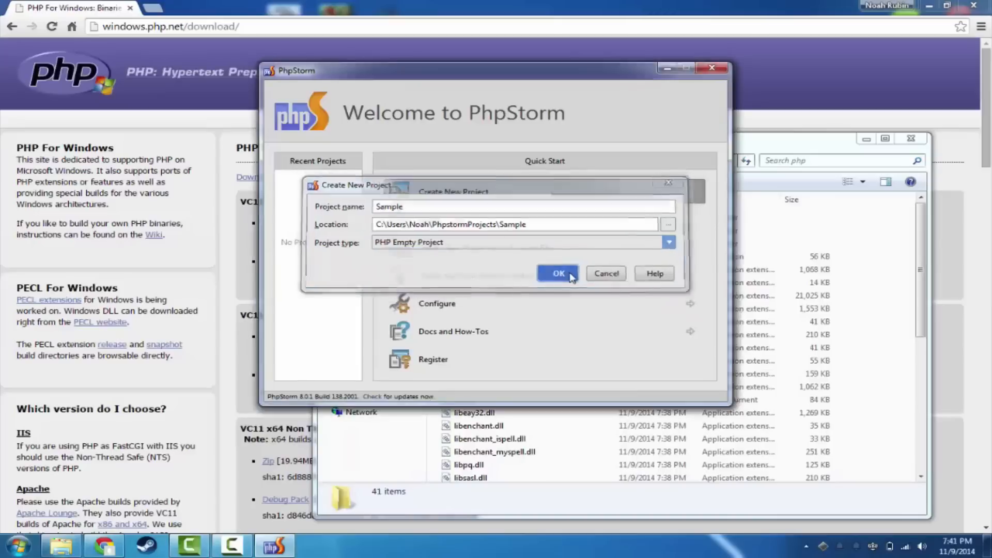
click(557, 273)
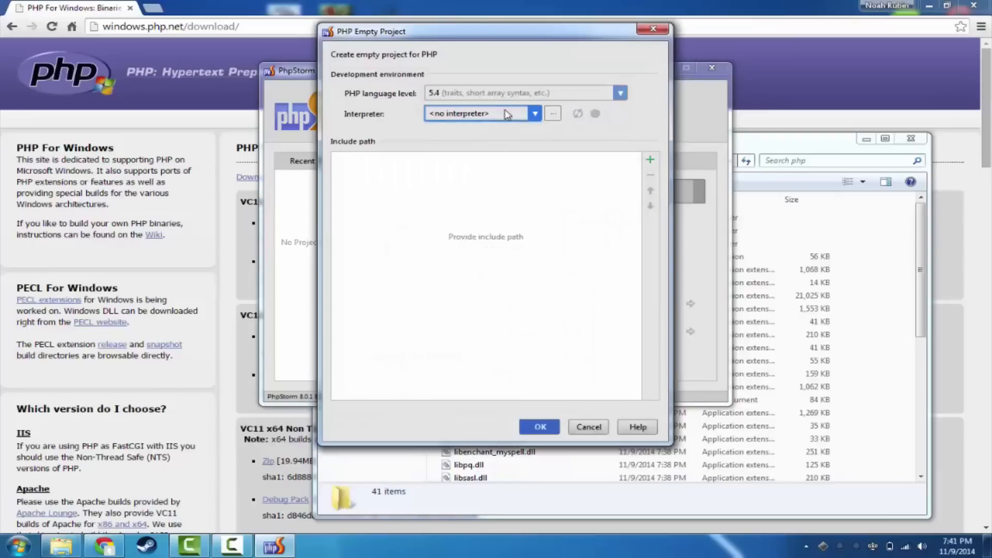
Step: Add an Other Local interpreter and browse its PHP home to C:\php (detected as 5.6.2)
click(551, 113)
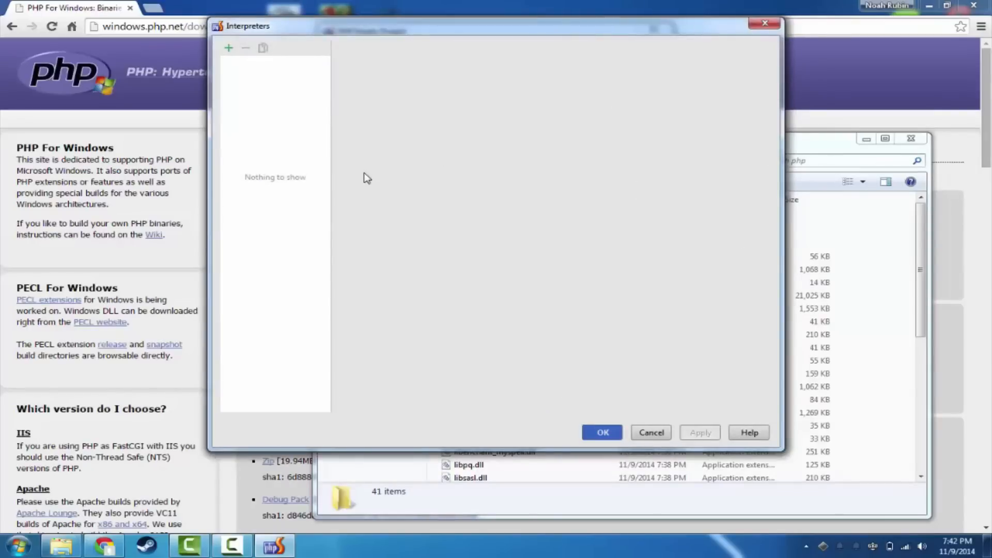
click(228, 47)
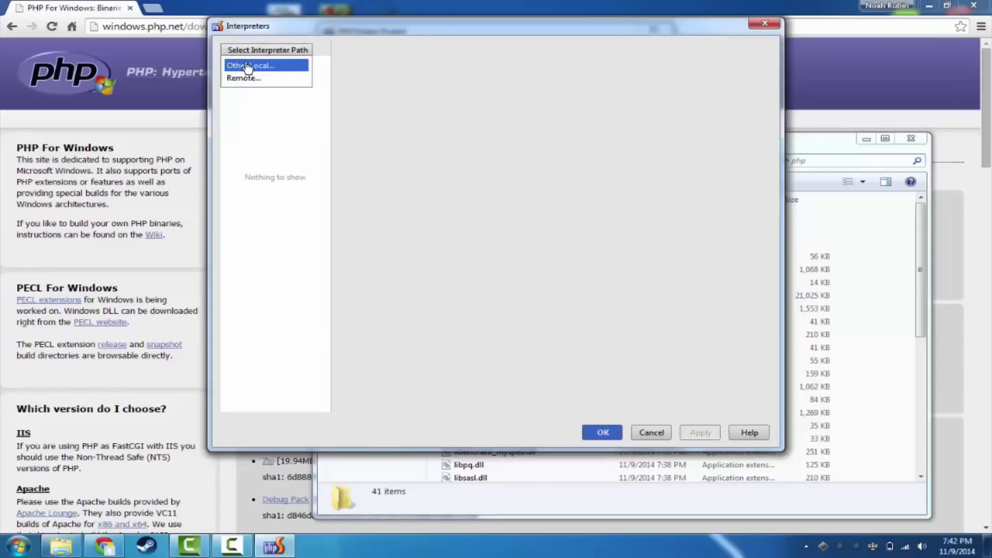
click(249, 65)
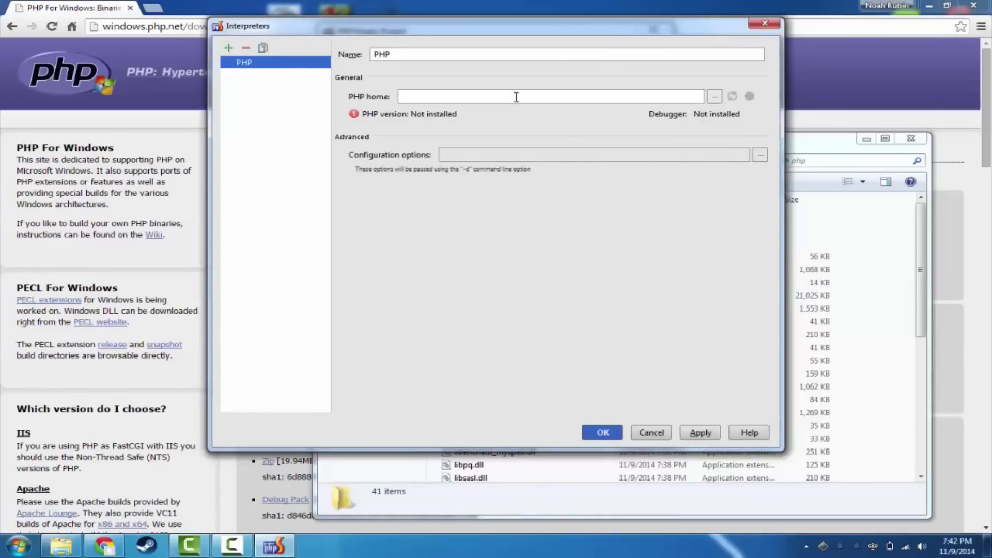
click(714, 96)
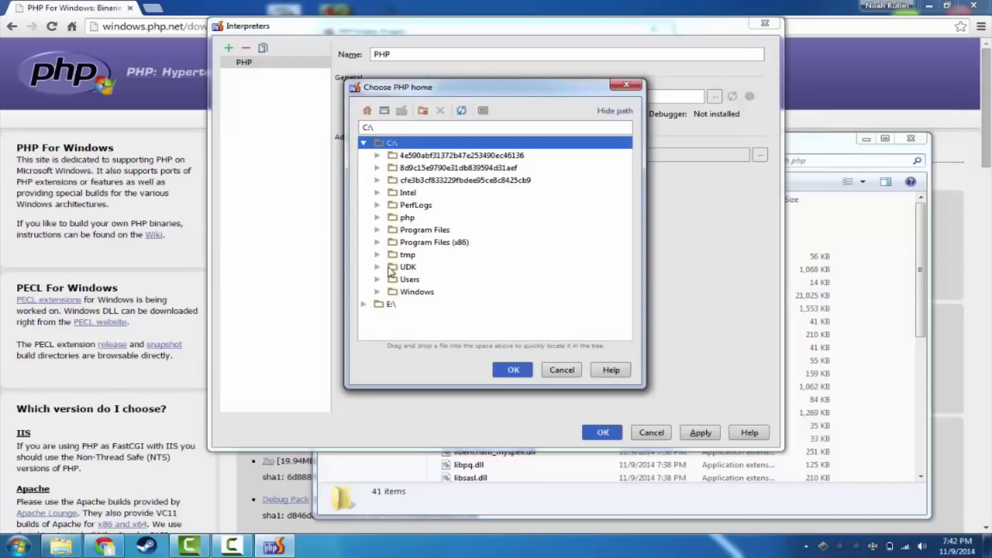
click(407, 217)
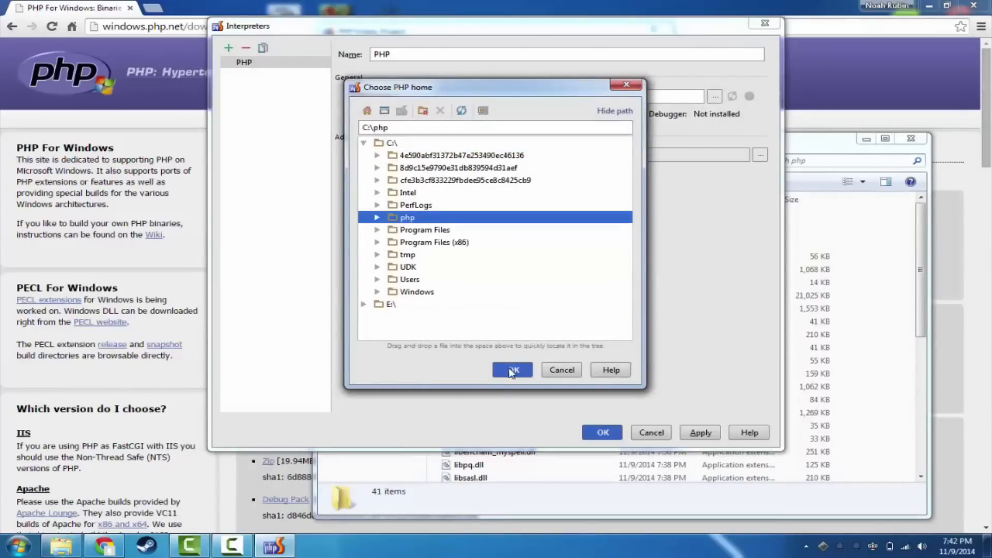
click(513, 370)
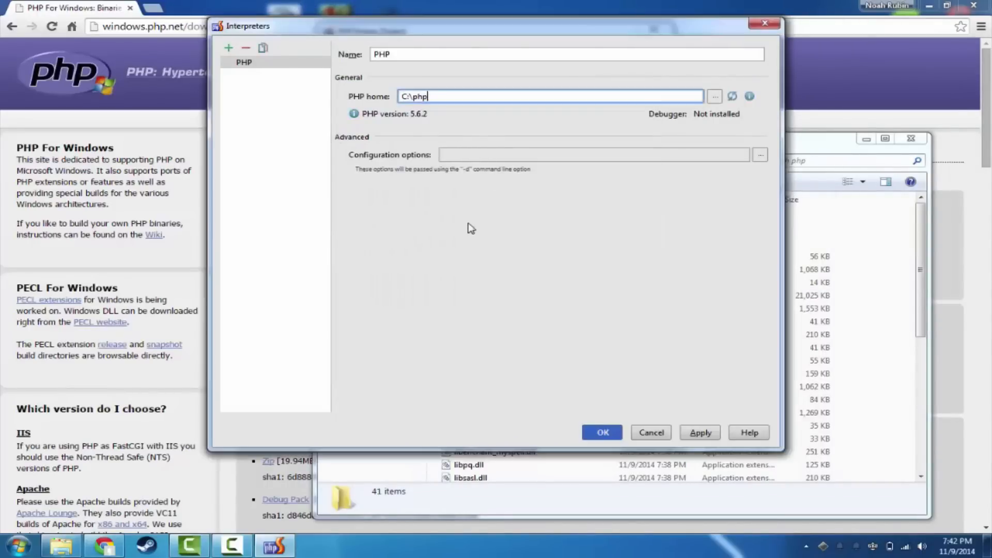
mouse_move(370, 123)
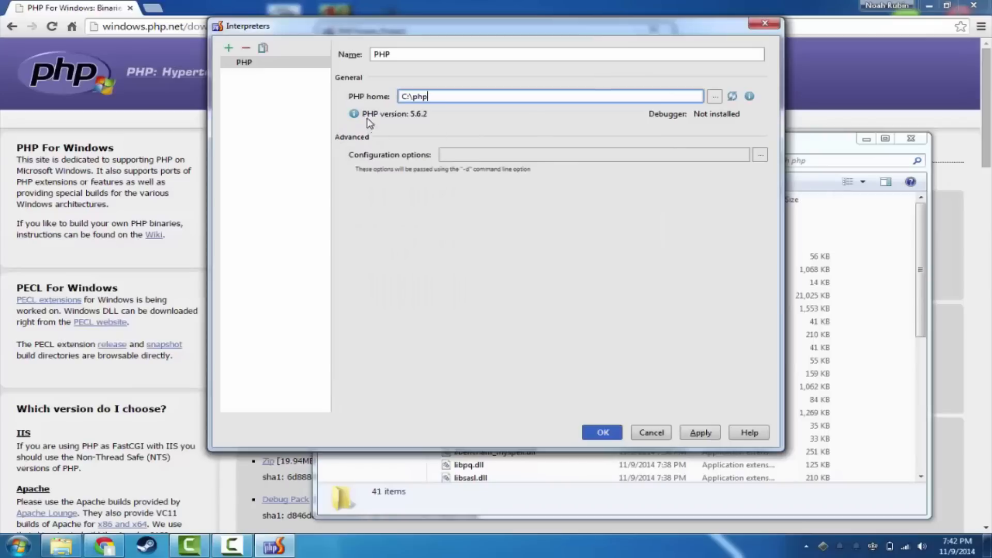
mouse_move(410, 123)
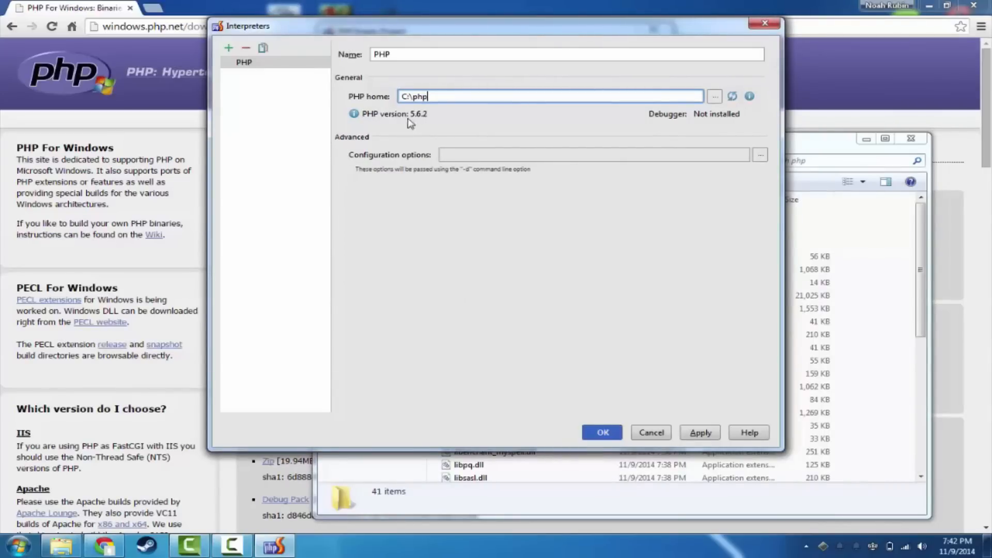
mouse_move(405, 123)
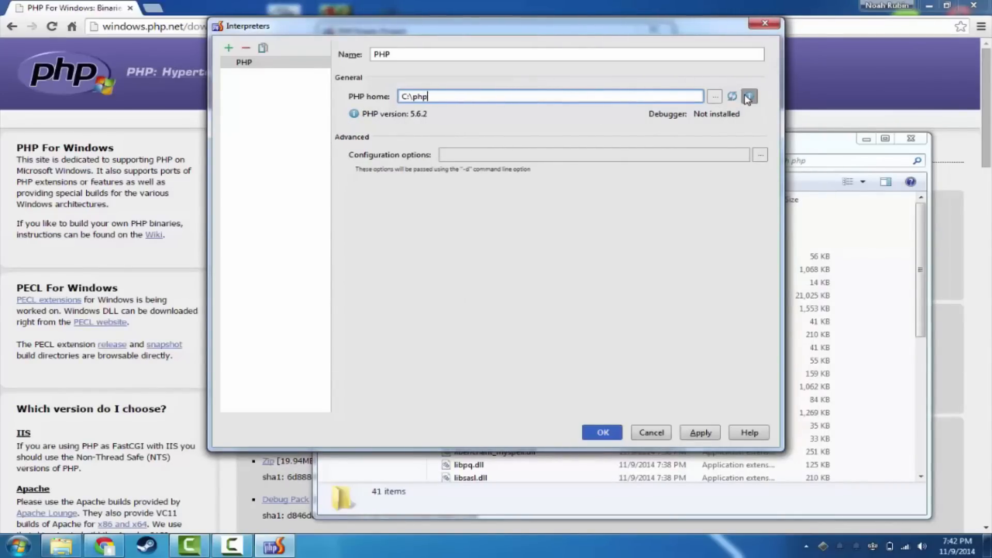
click(749, 96)
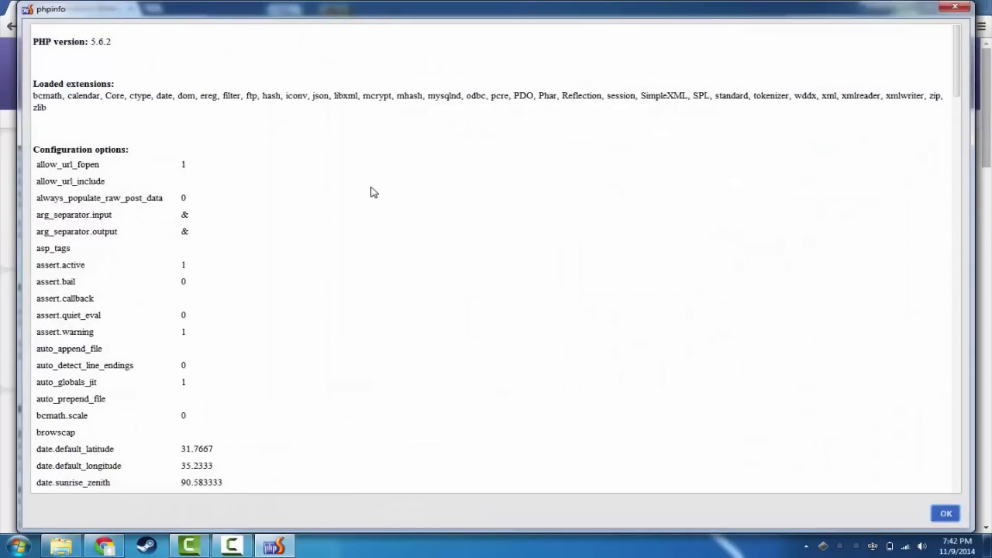
scroll(down, 3)
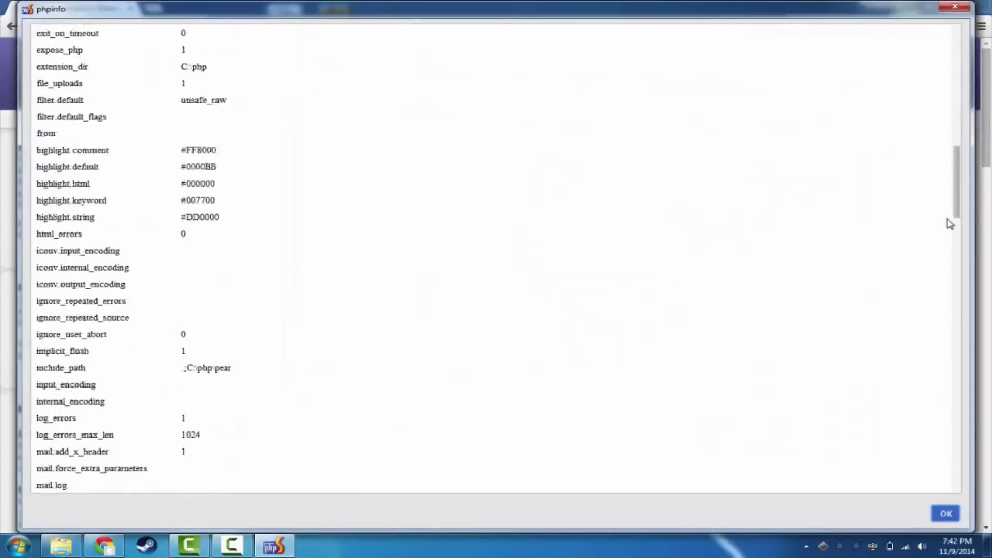
scroll(down, 3)
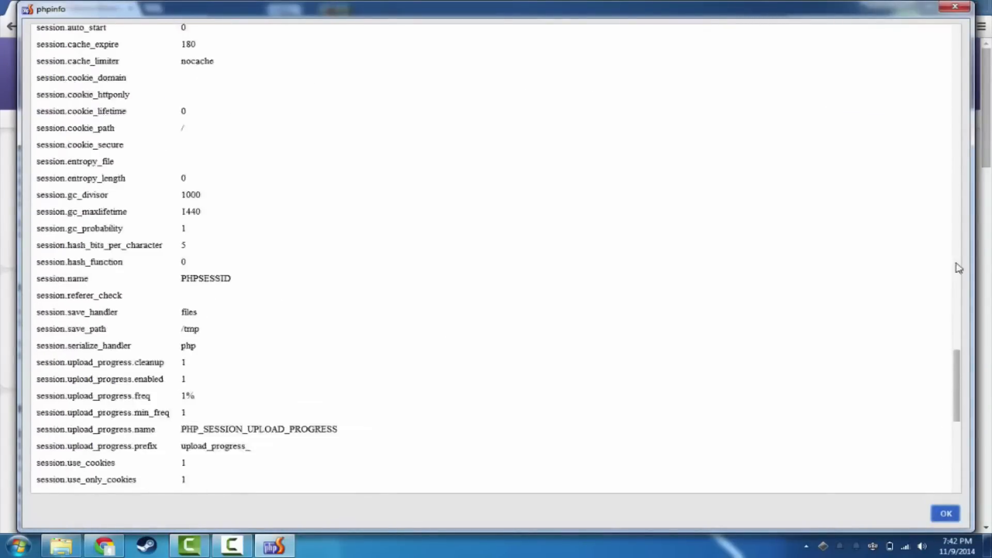
scroll(up, 3)
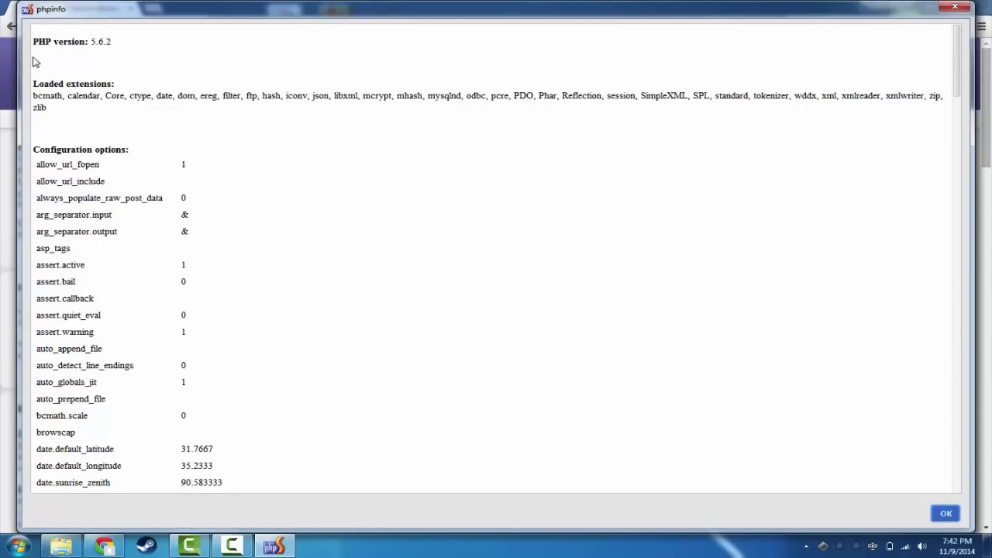
mouse_move(254, 224)
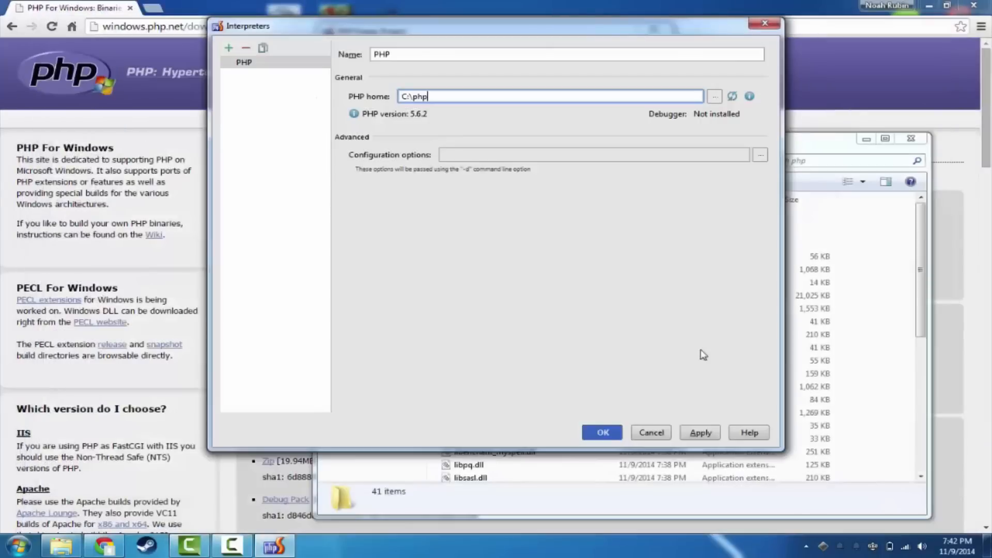
Step: Apply the PHP 5.6.2 interpreter, choose language level 5.6 and create the Sample project
click(613, 432)
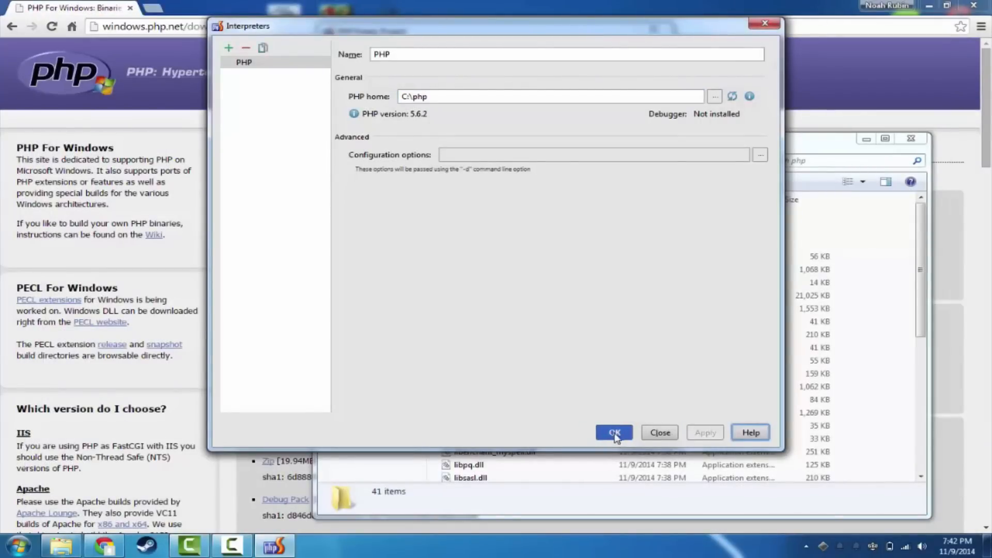
click(613, 432)
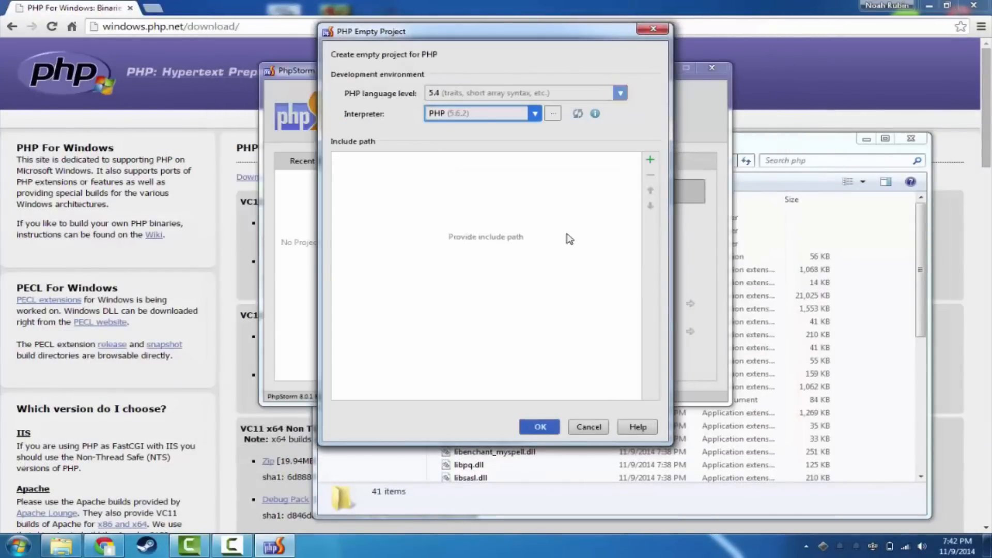
click(619, 92)
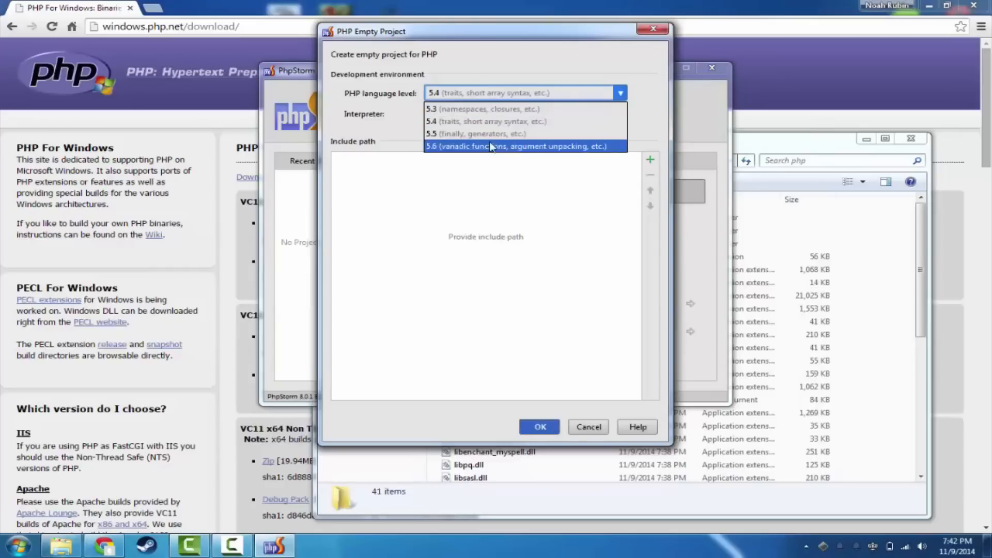
click(524, 146)
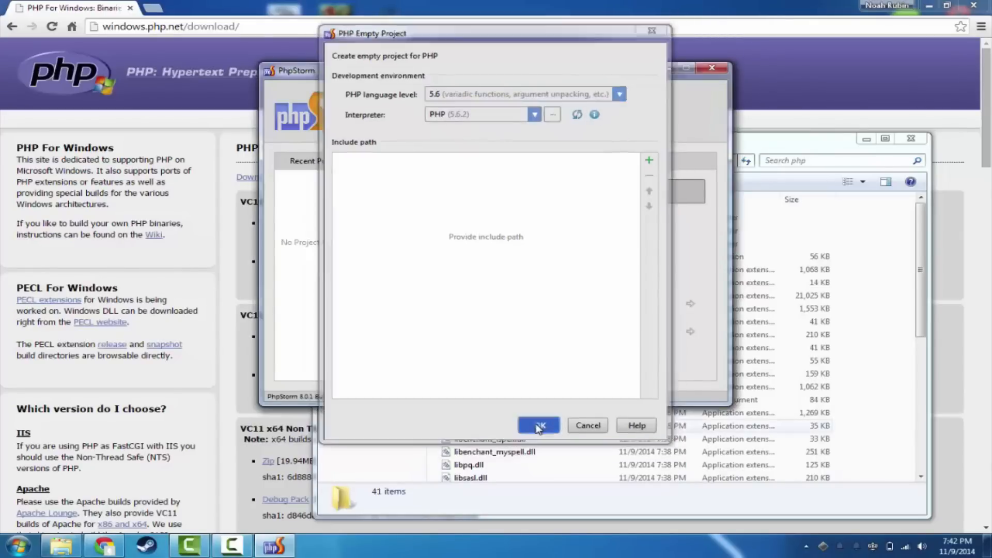
click(538, 425)
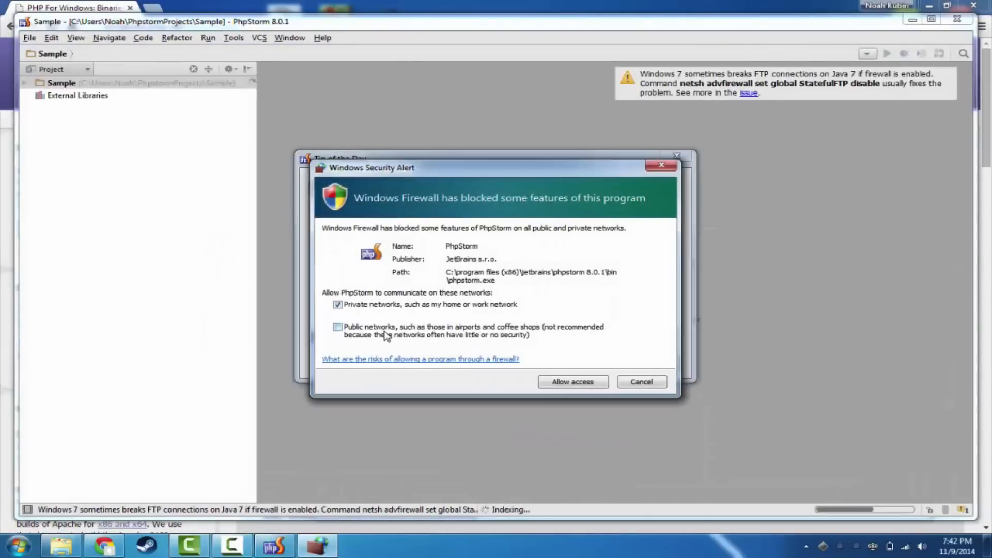
Step: Allow PhpStorm through the firewall on public networks and dismiss the Tip of the Day
click(338, 327)
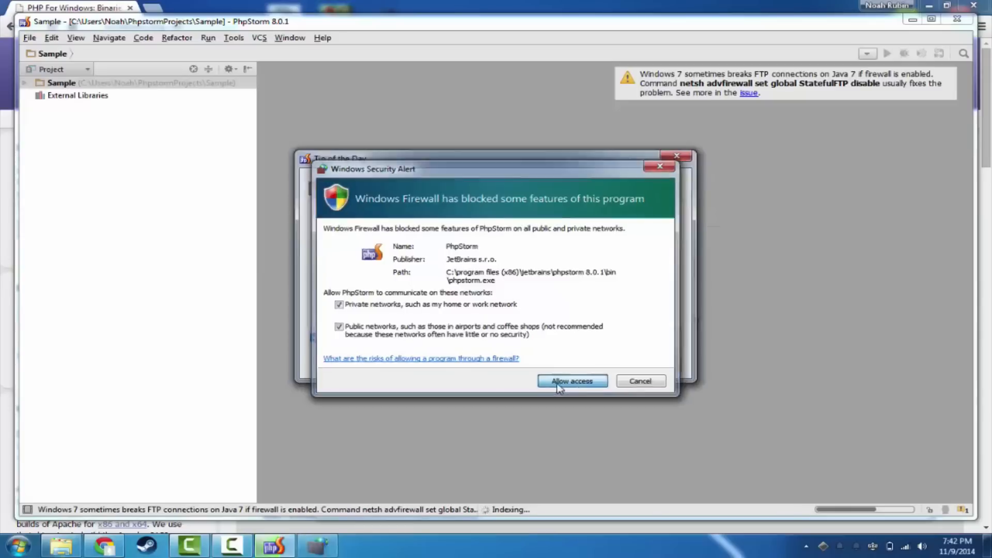
click(571, 380)
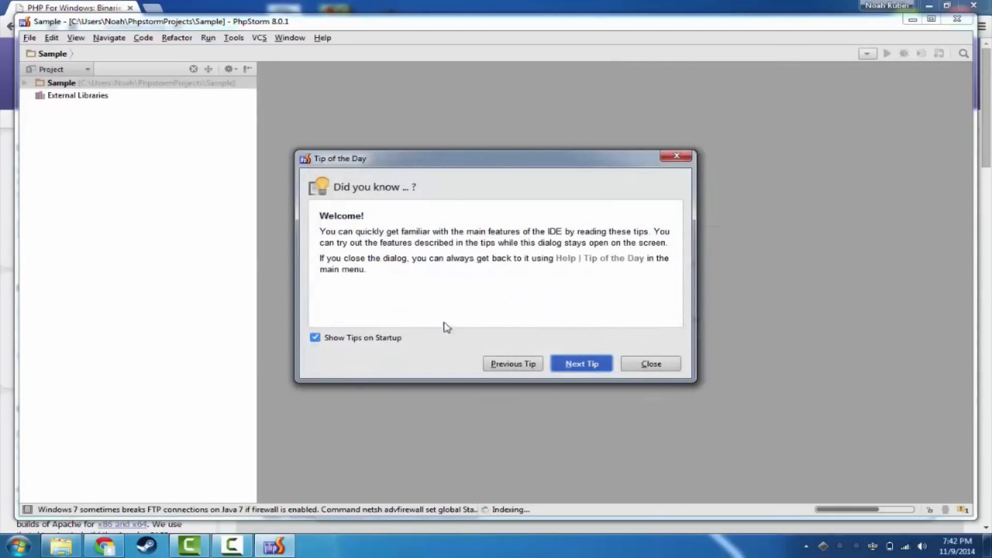
click(650, 362)
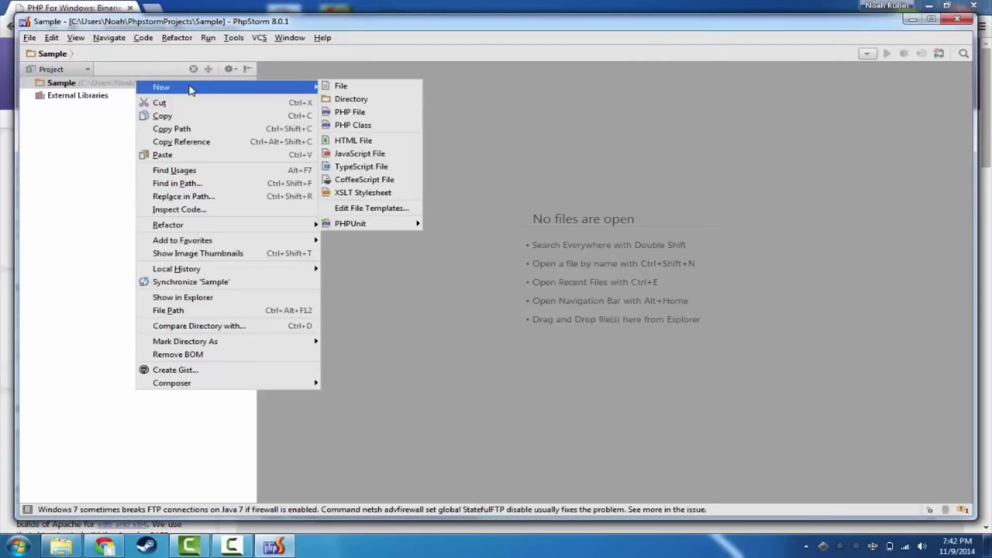
mouse_move(350, 111)
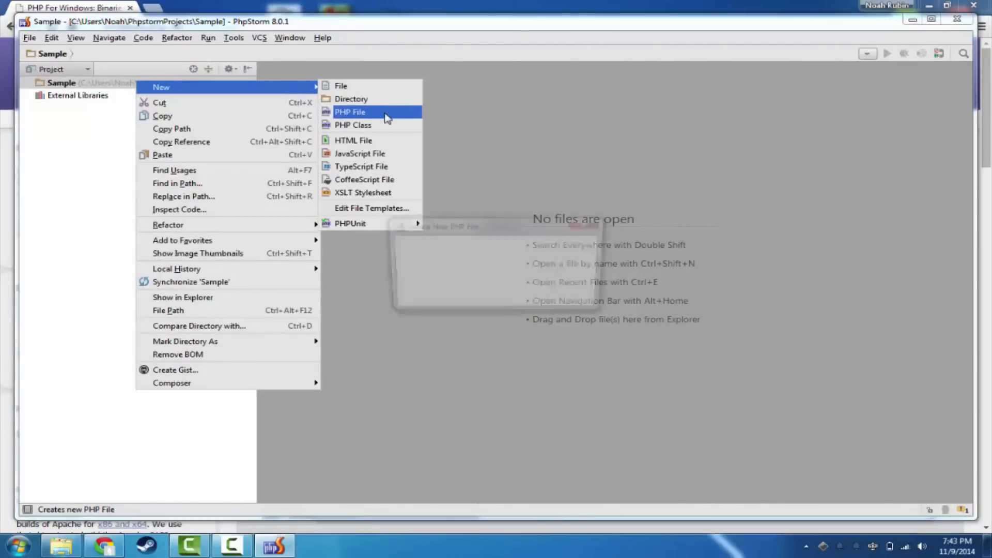
Step: Create index.php in Sample containing echo "Hello, Windows!";
click(349, 112)
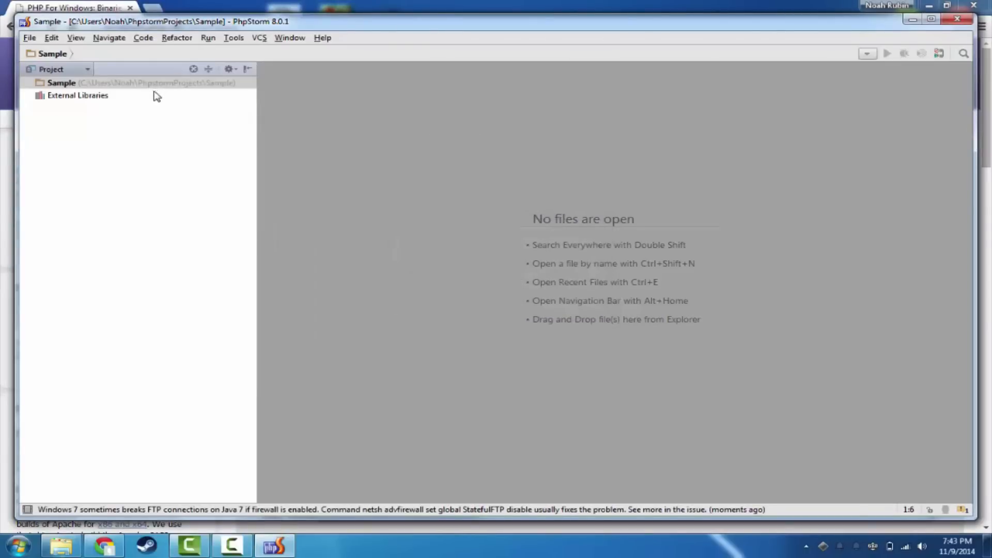
double_click(80, 95)
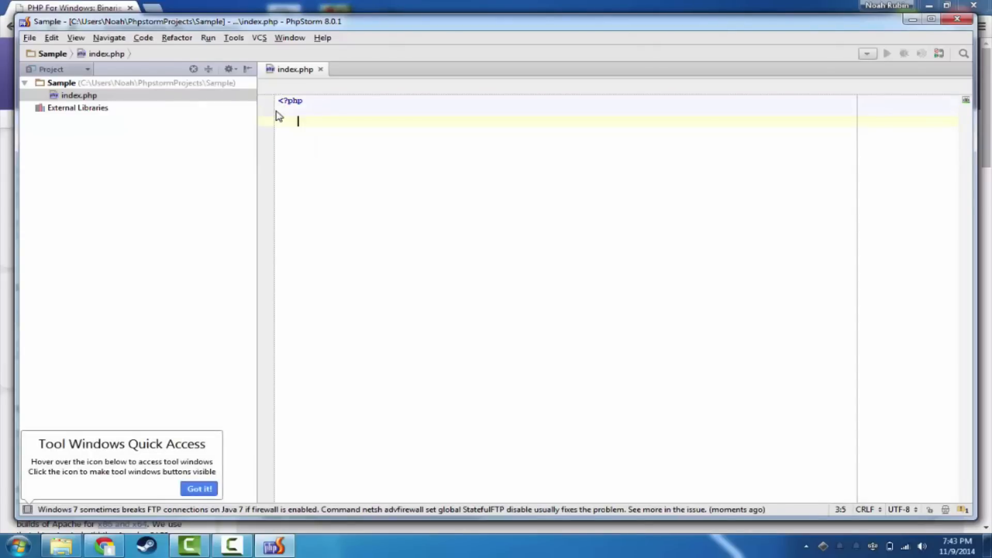
text(echo "Hello";)
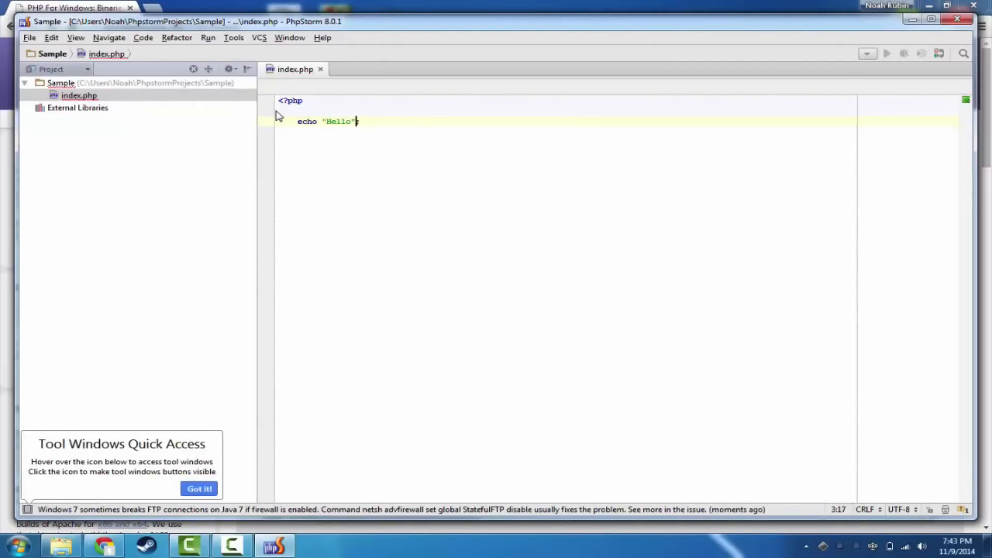
text(, Windows!;)
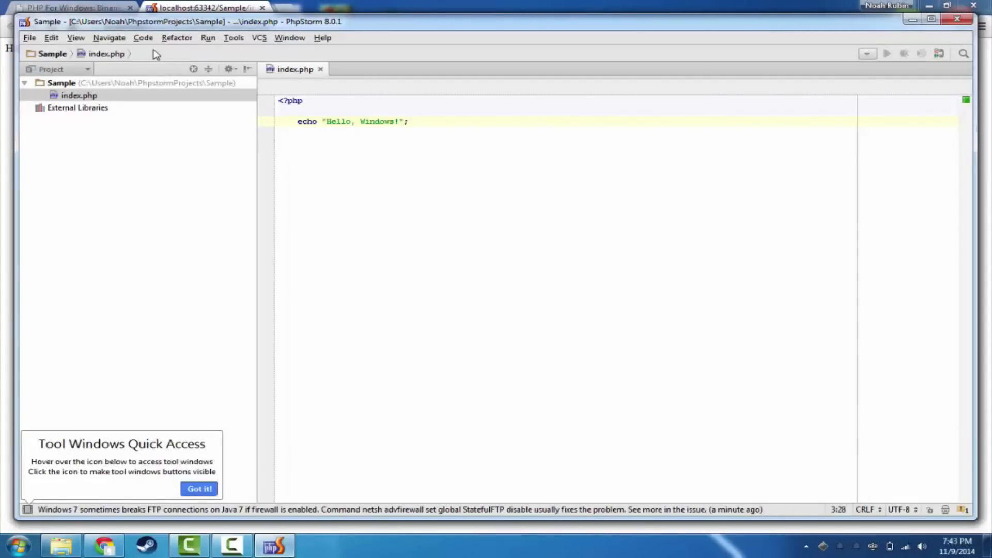
mouse_move(480, 218)
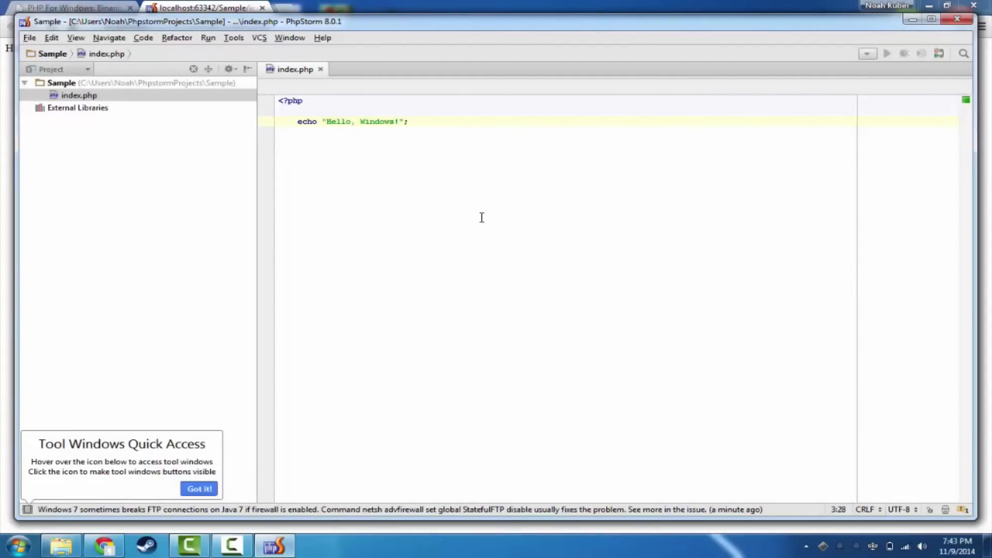